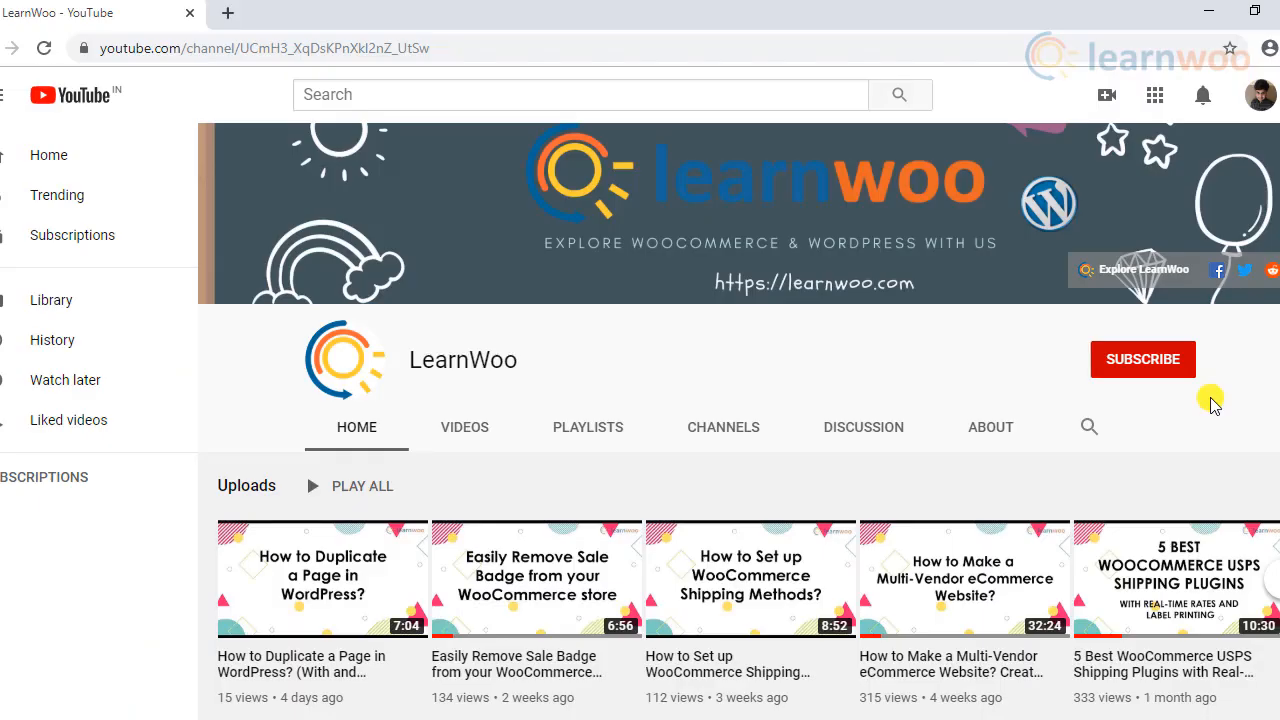
# Subscribe to the LearnWoo YouTube channel and confirm the subscription
pyautogui.click(1144, 360)
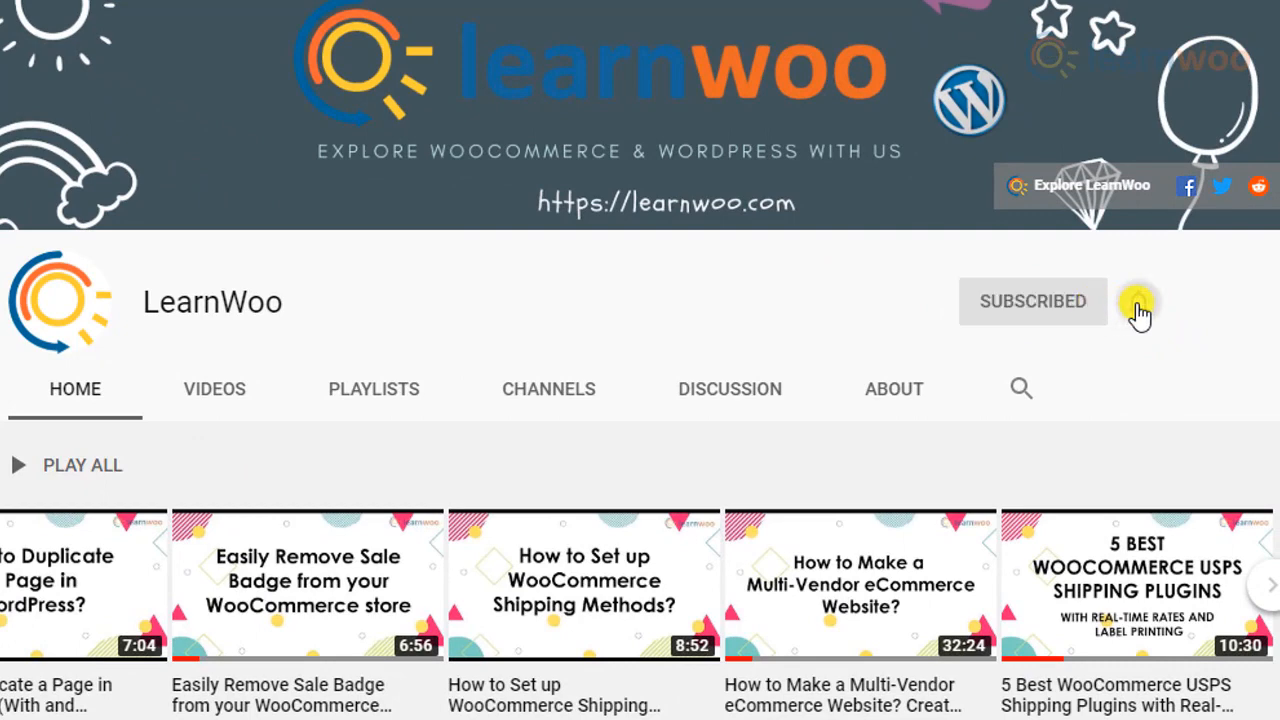
pyautogui.click(1138, 300)
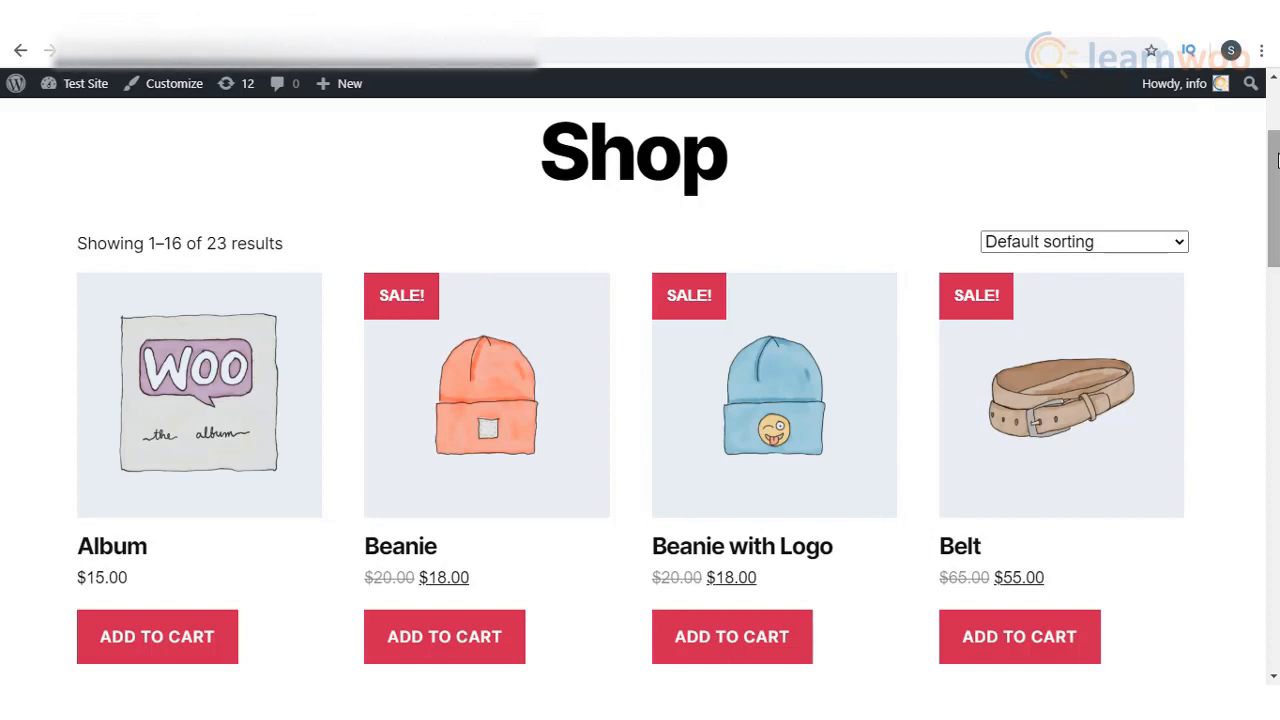
pyautogui.scroll(3)
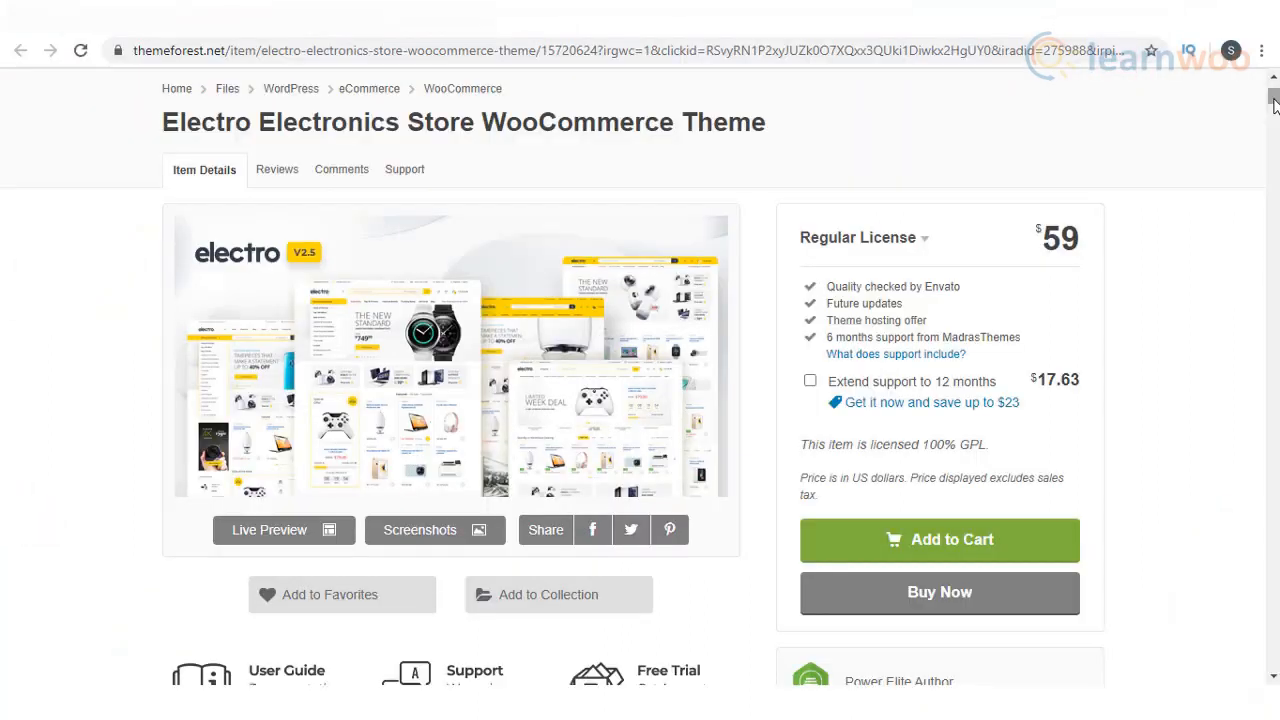
pyautogui.scroll(-3)
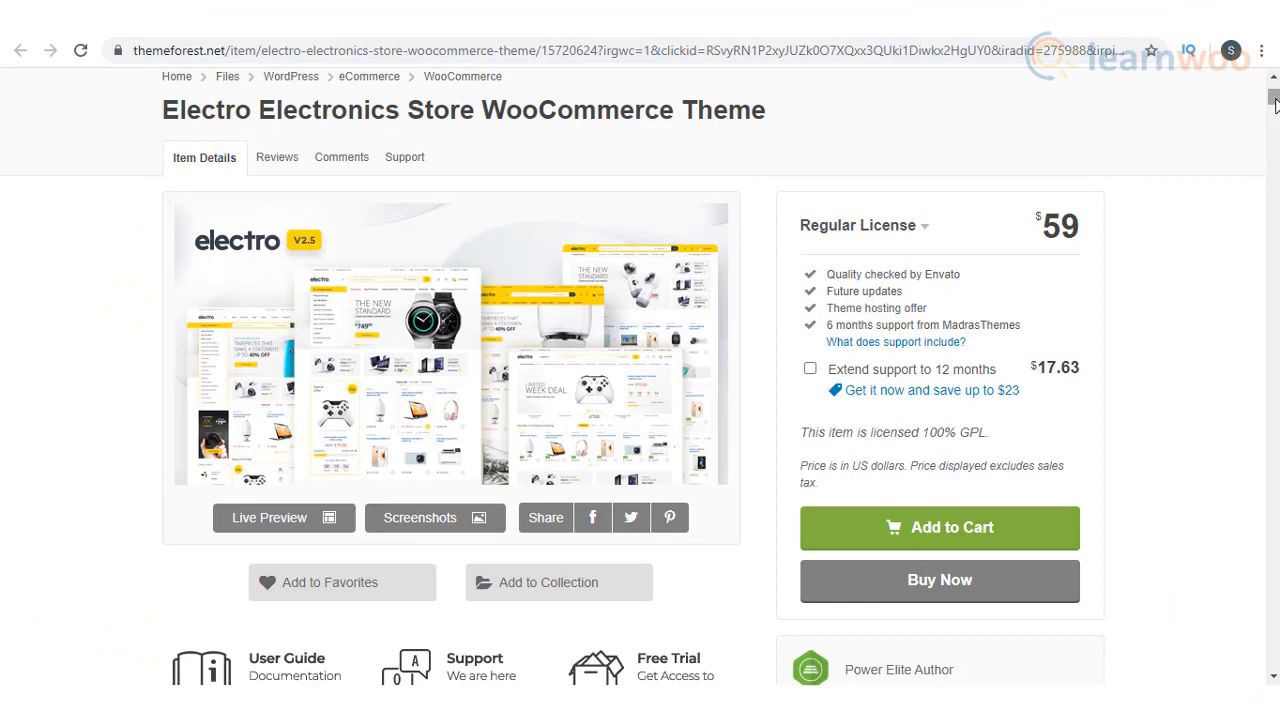
pyautogui.scroll(-3)
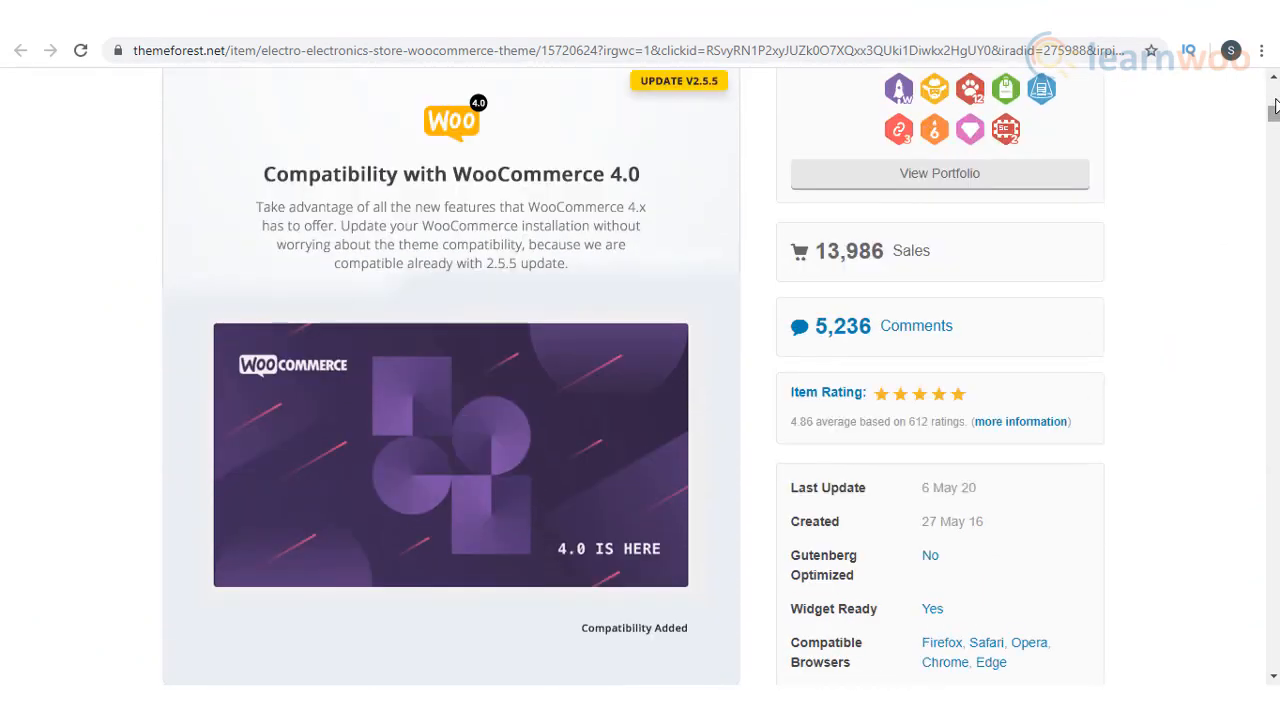
pyautogui.scroll(-3)
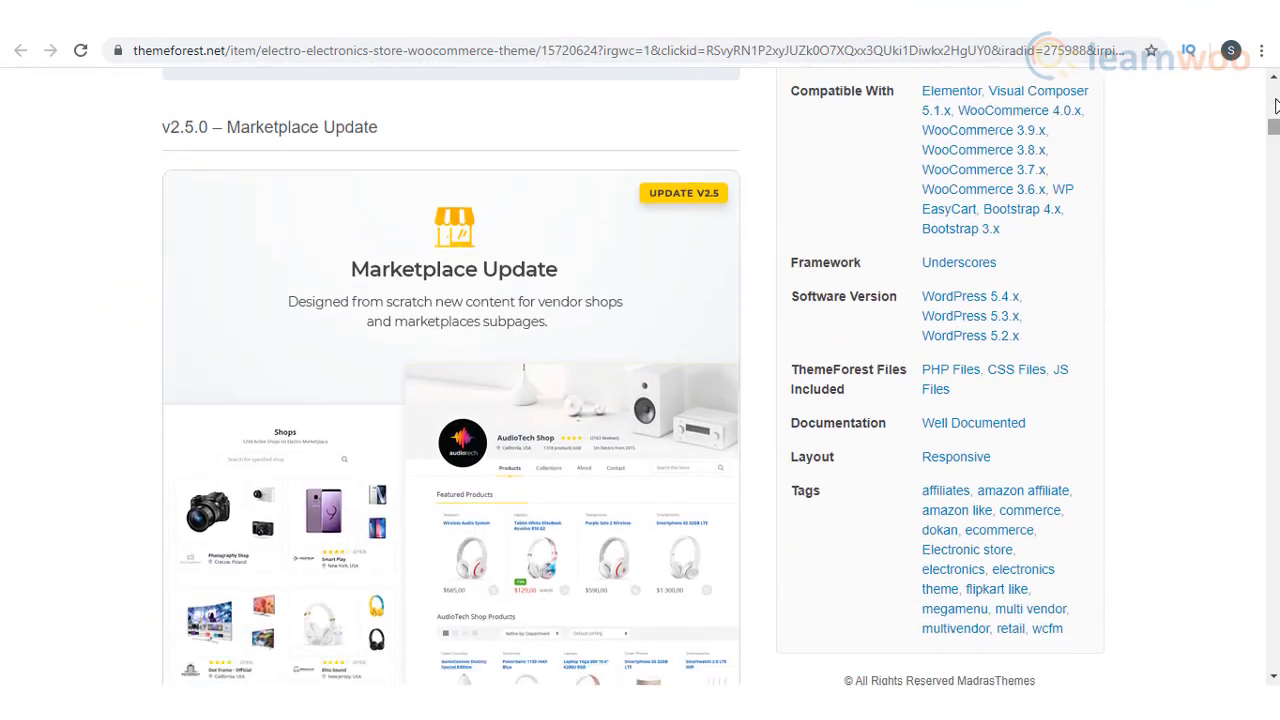
pyautogui.scroll(-3)
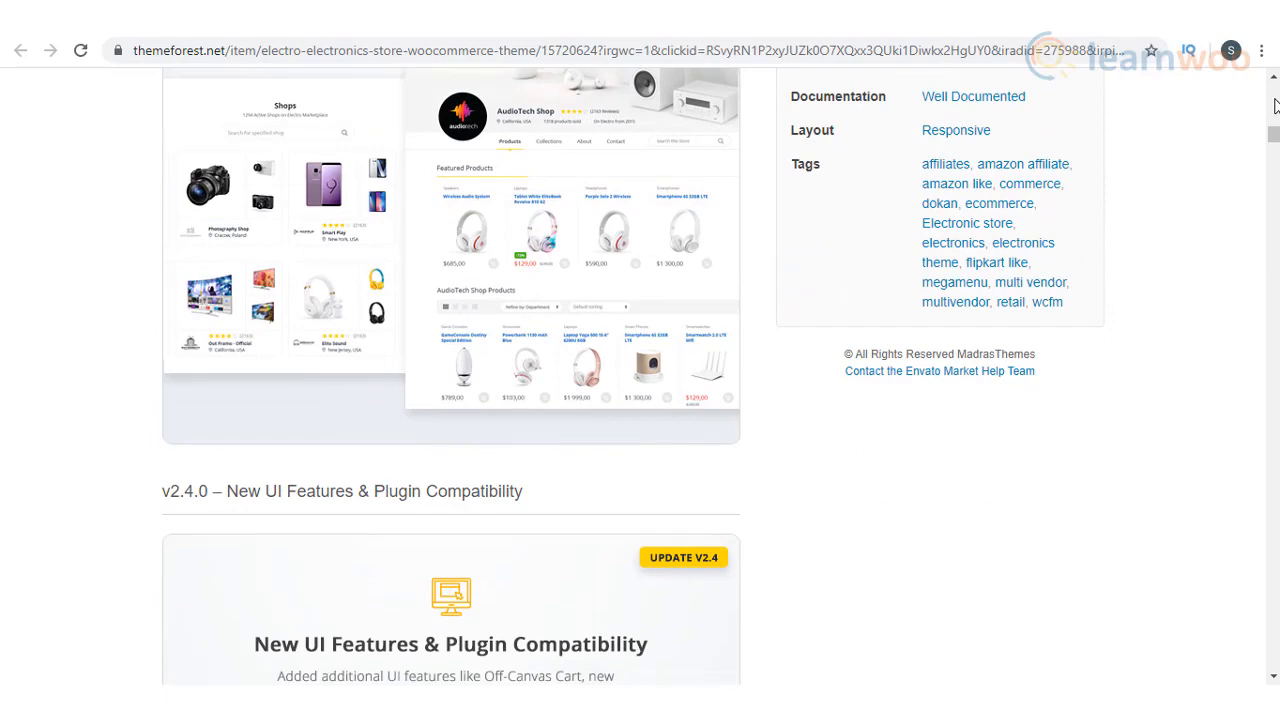
pyautogui.scroll(-3)
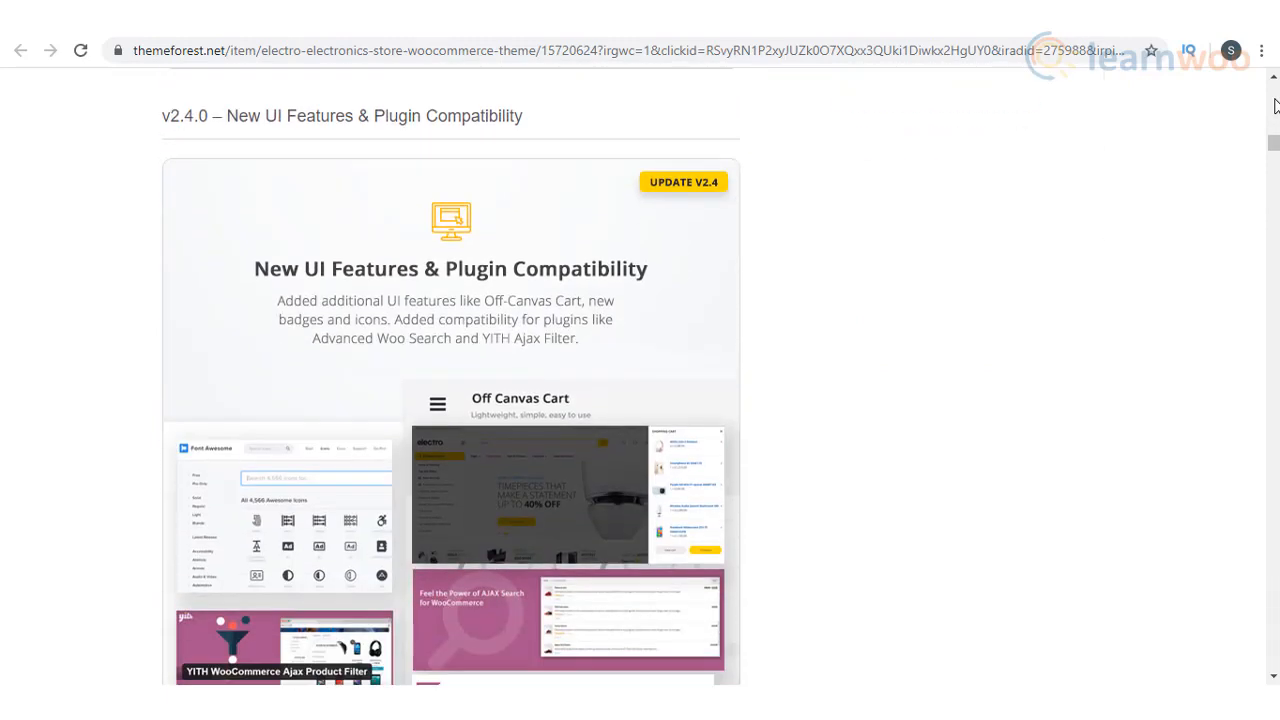
pyautogui.scroll(-3)
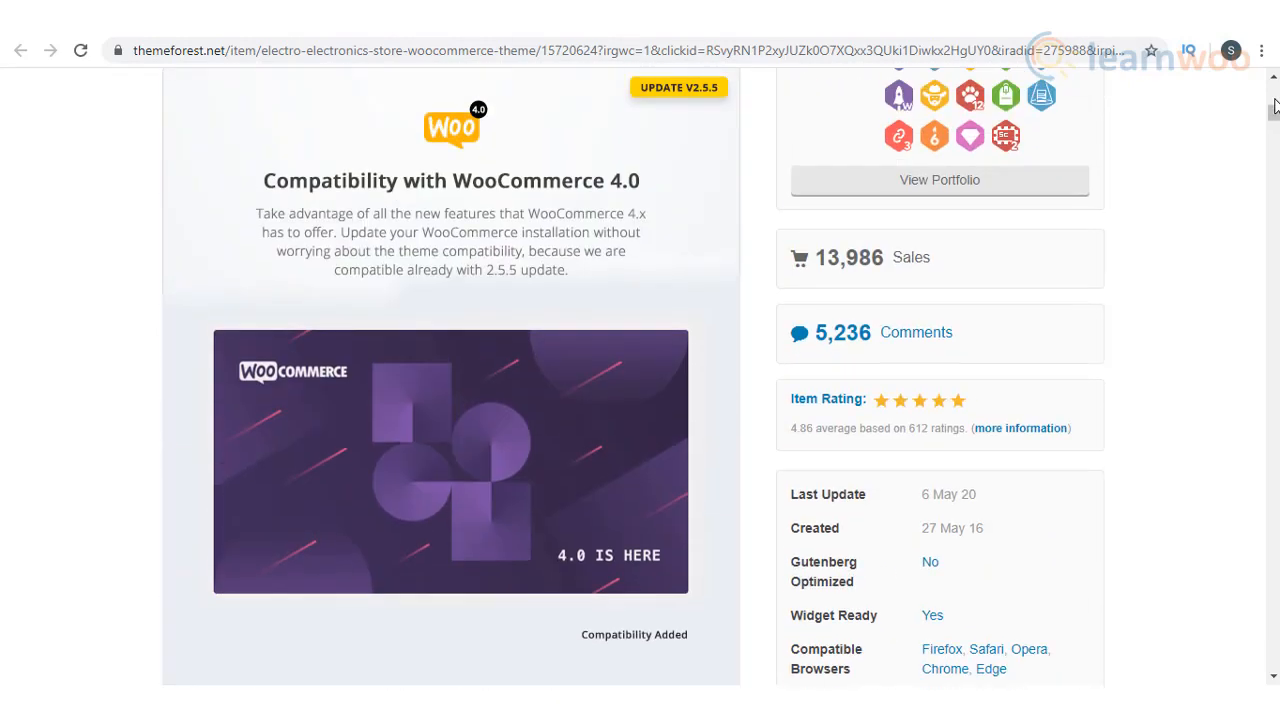
pyautogui.scroll(3)
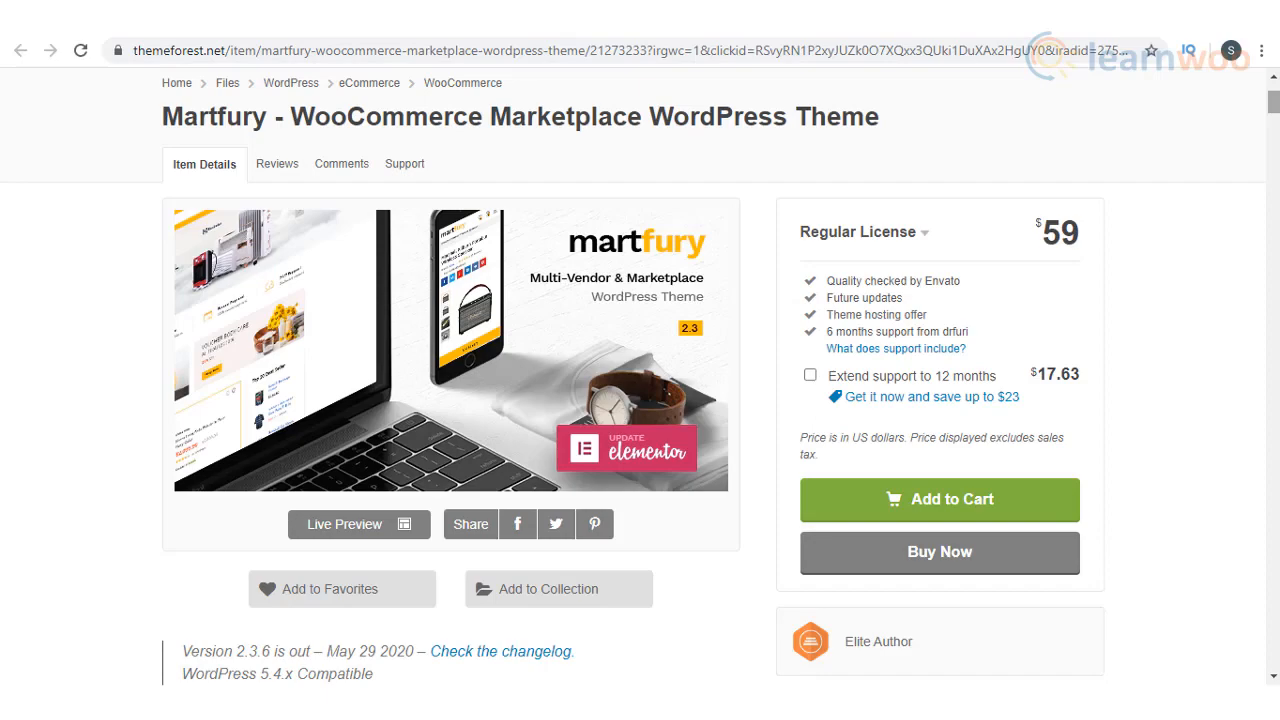
pyautogui.scroll(-3)
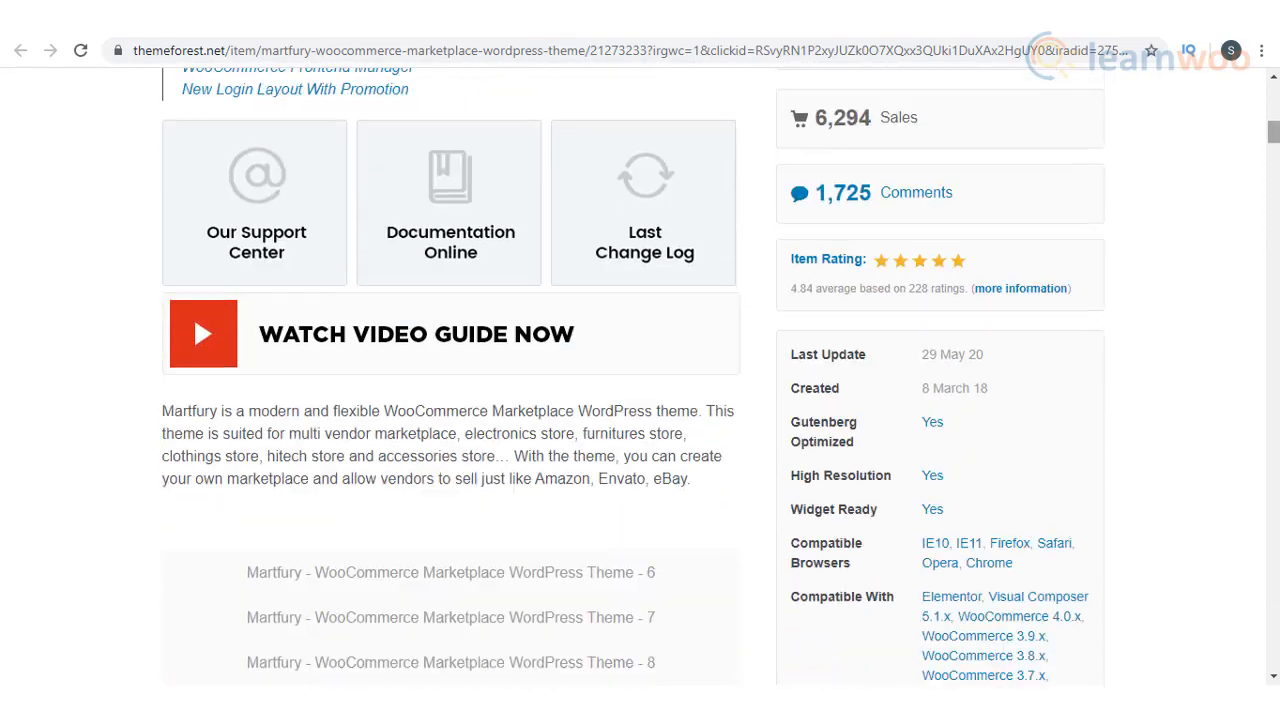
pyautogui.scroll(-3)
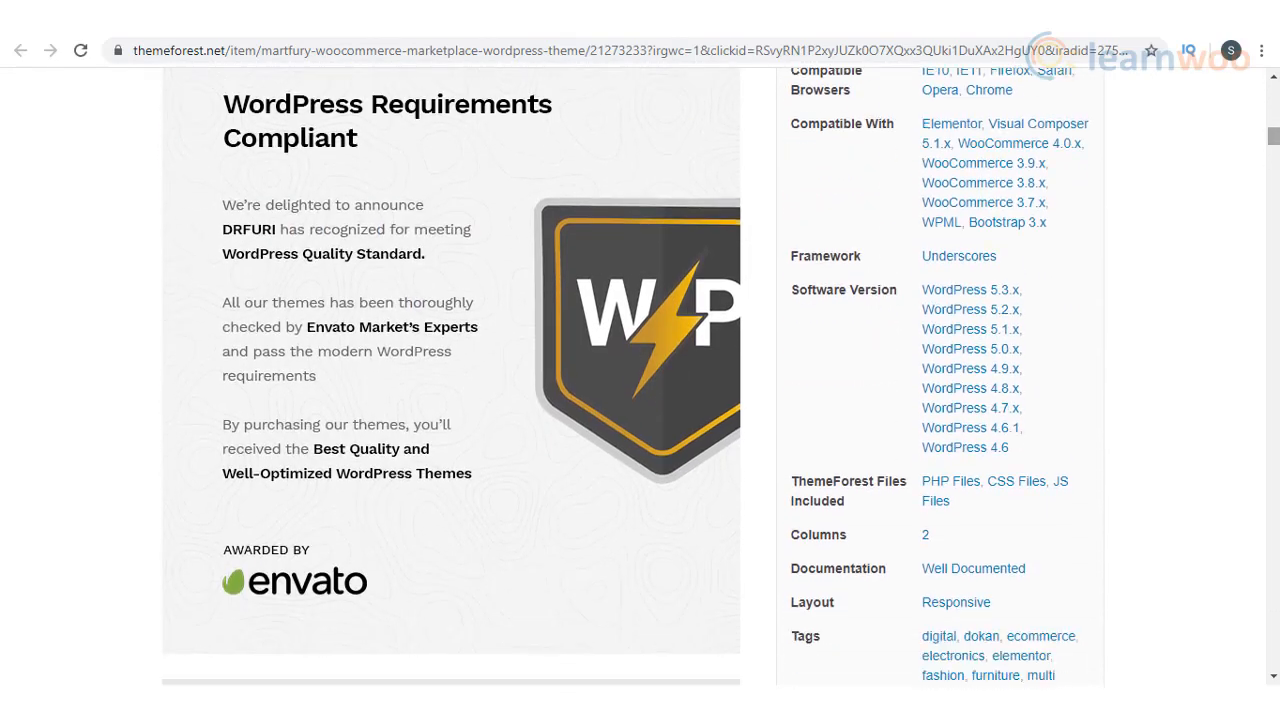
pyautogui.scroll(-3)
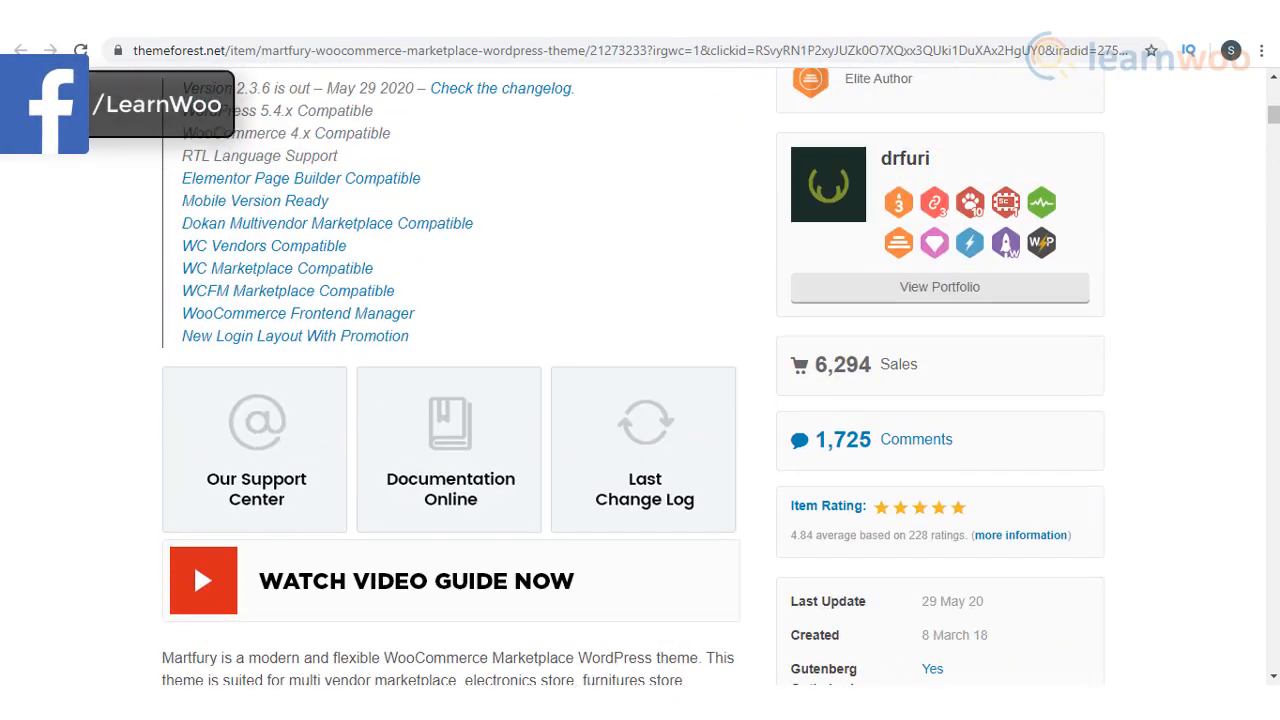
pyautogui.scroll(3)
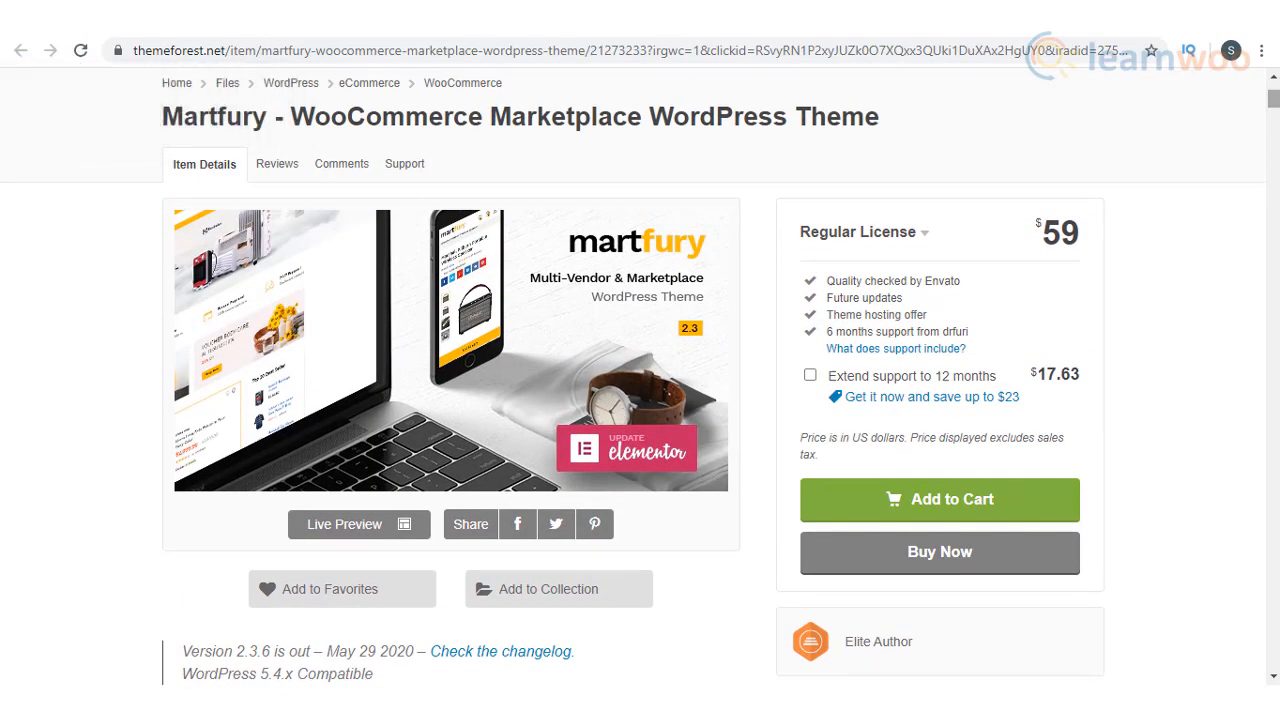
pyautogui.click(344, 524)
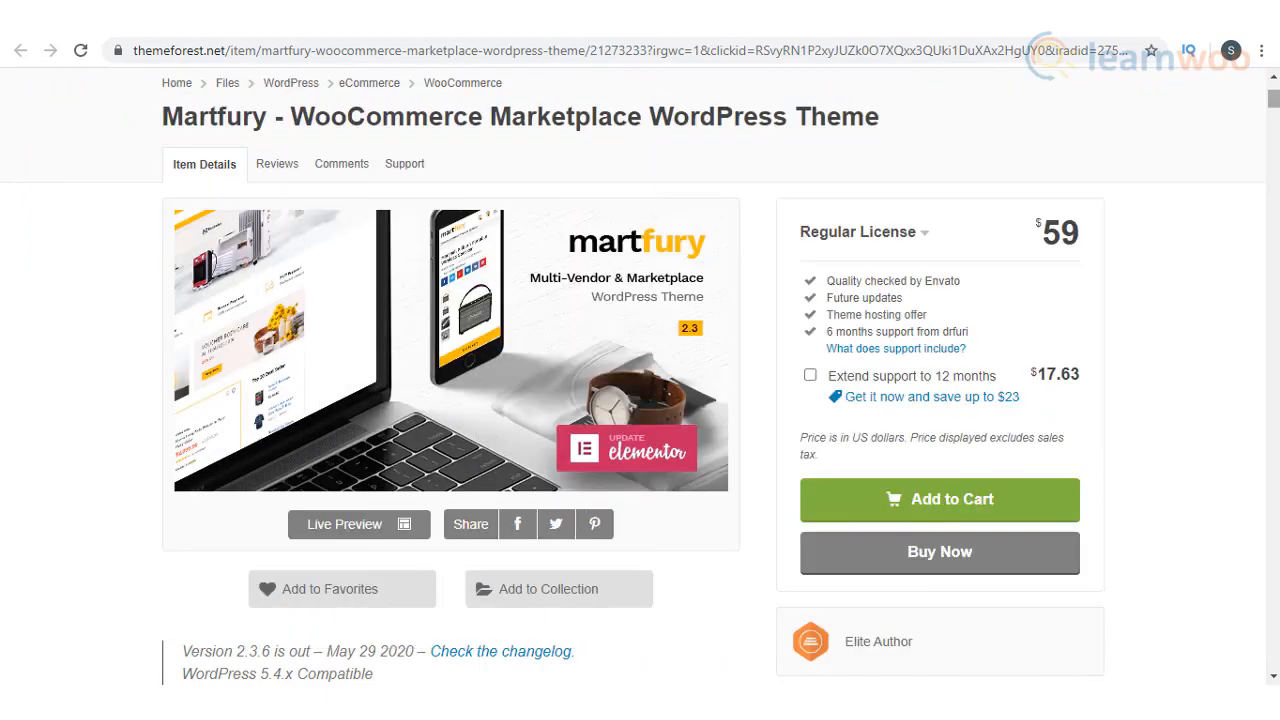
pyautogui.scroll(-3)
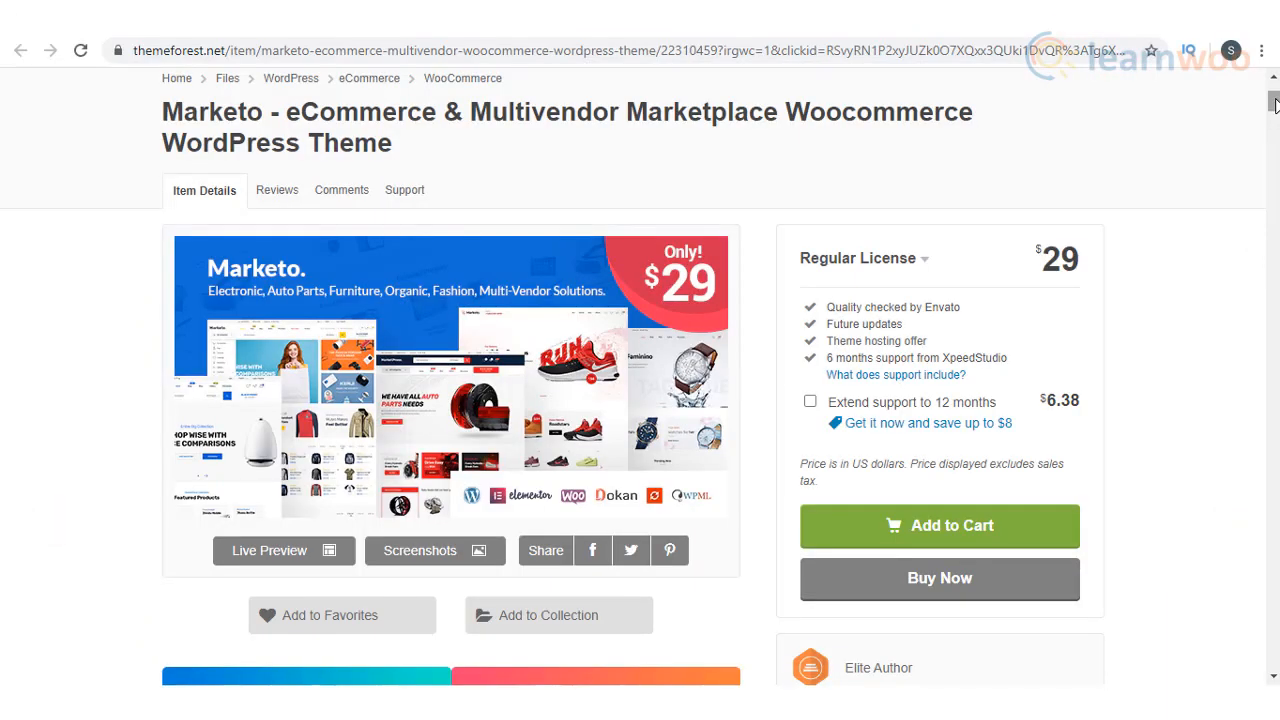
pyautogui.scroll(-3)
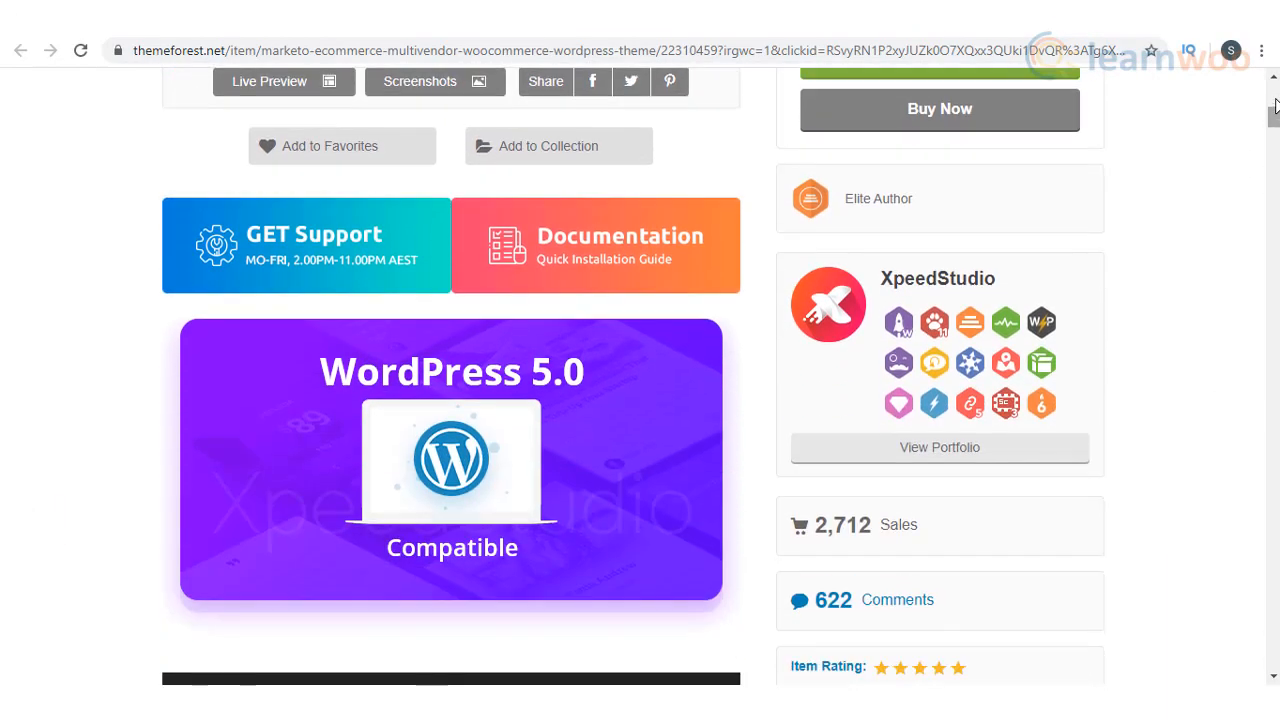
pyautogui.scroll(-3)
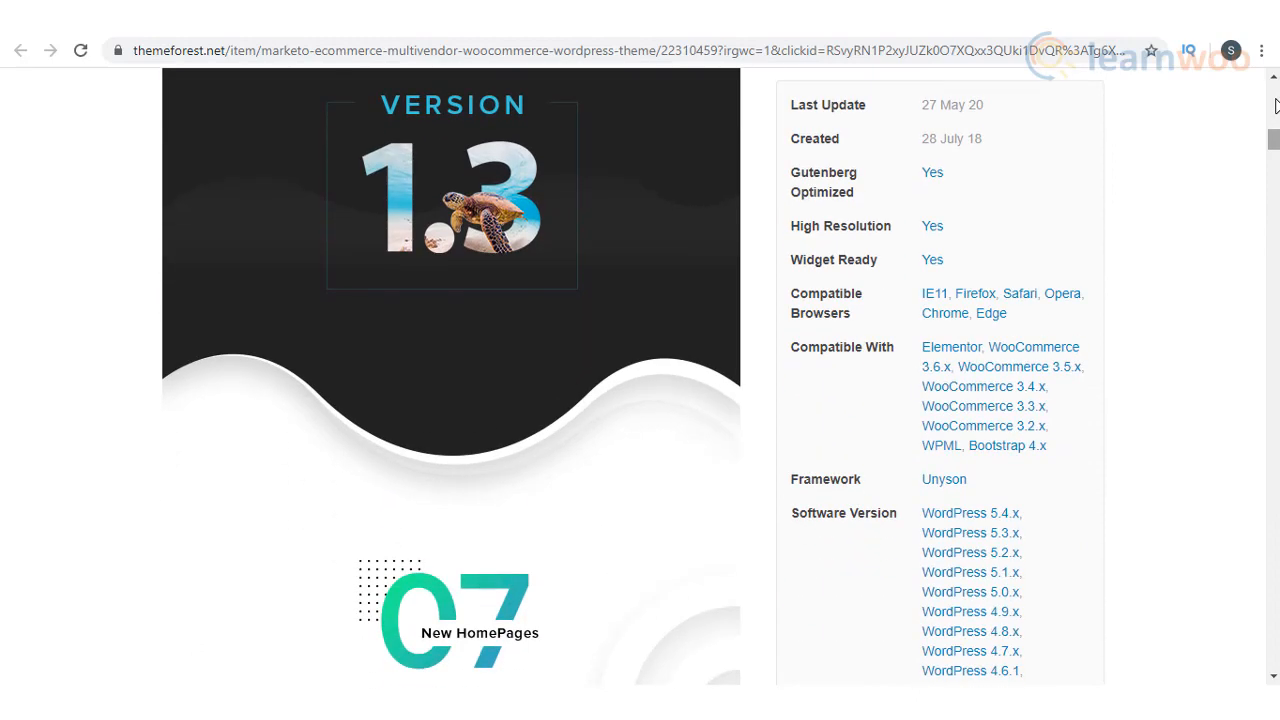
pyautogui.scroll(-3)
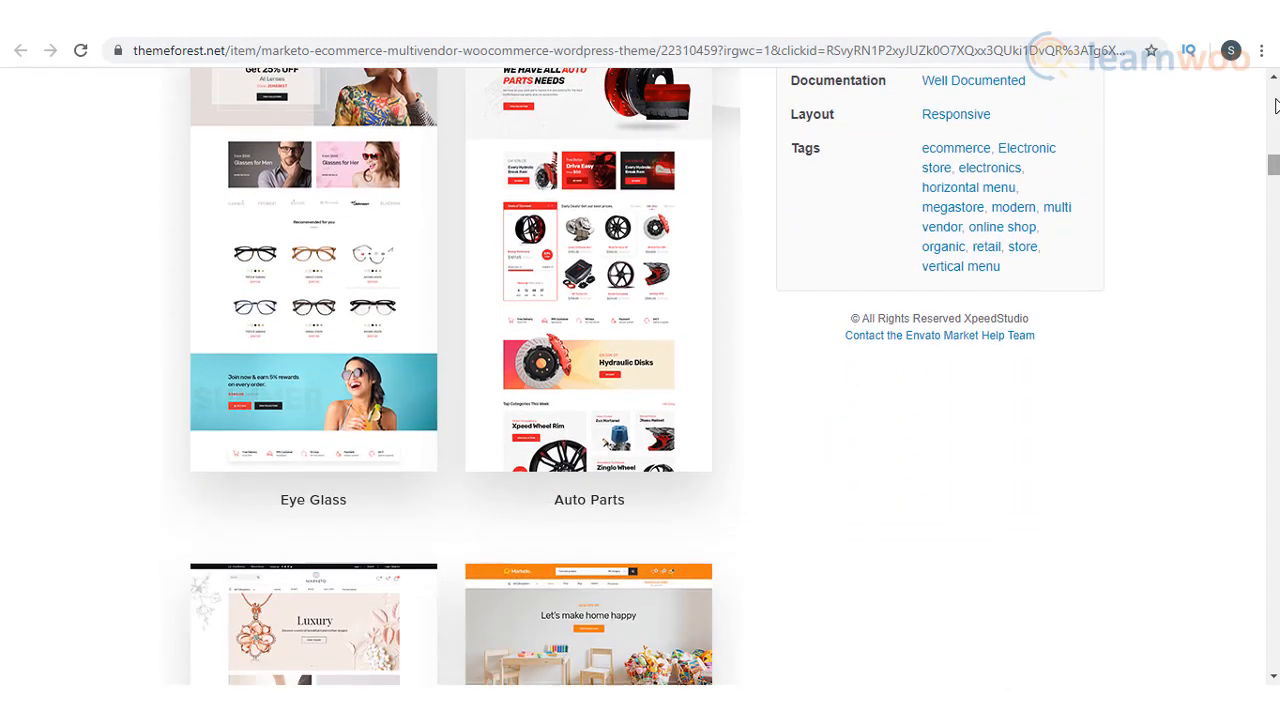
pyautogui.scroll(-3)
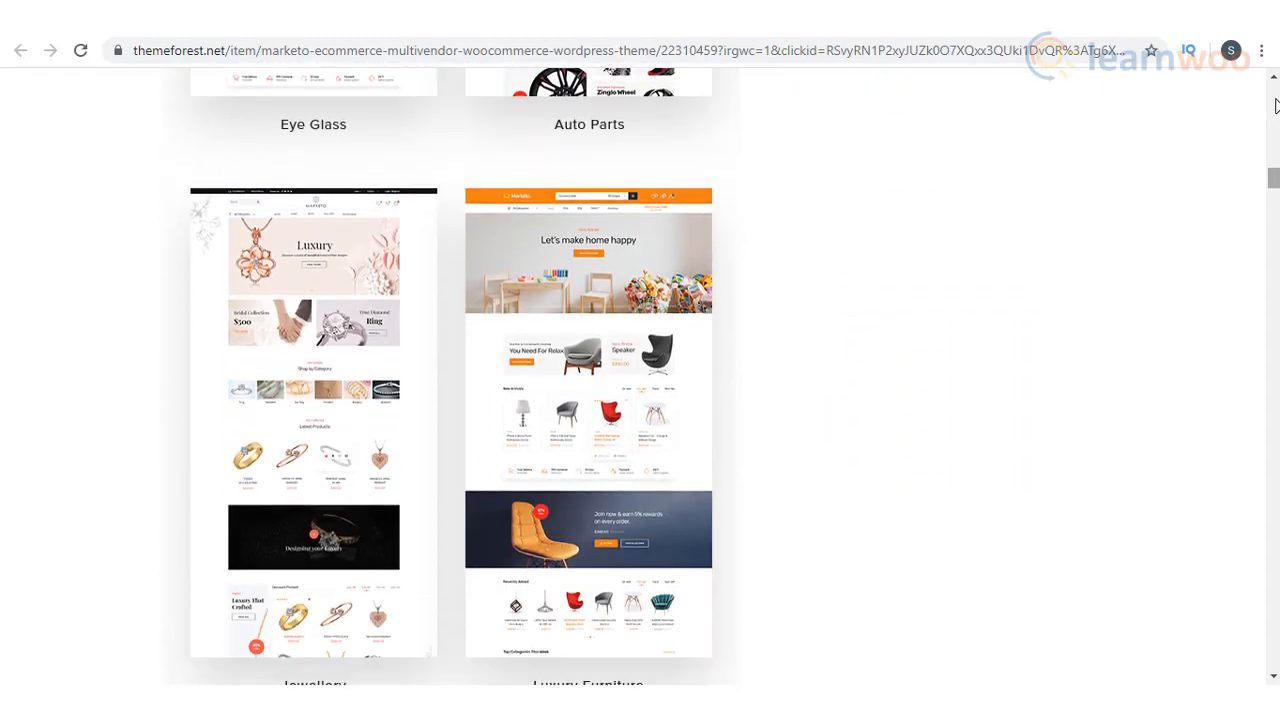
pyautogui.scroll(3)
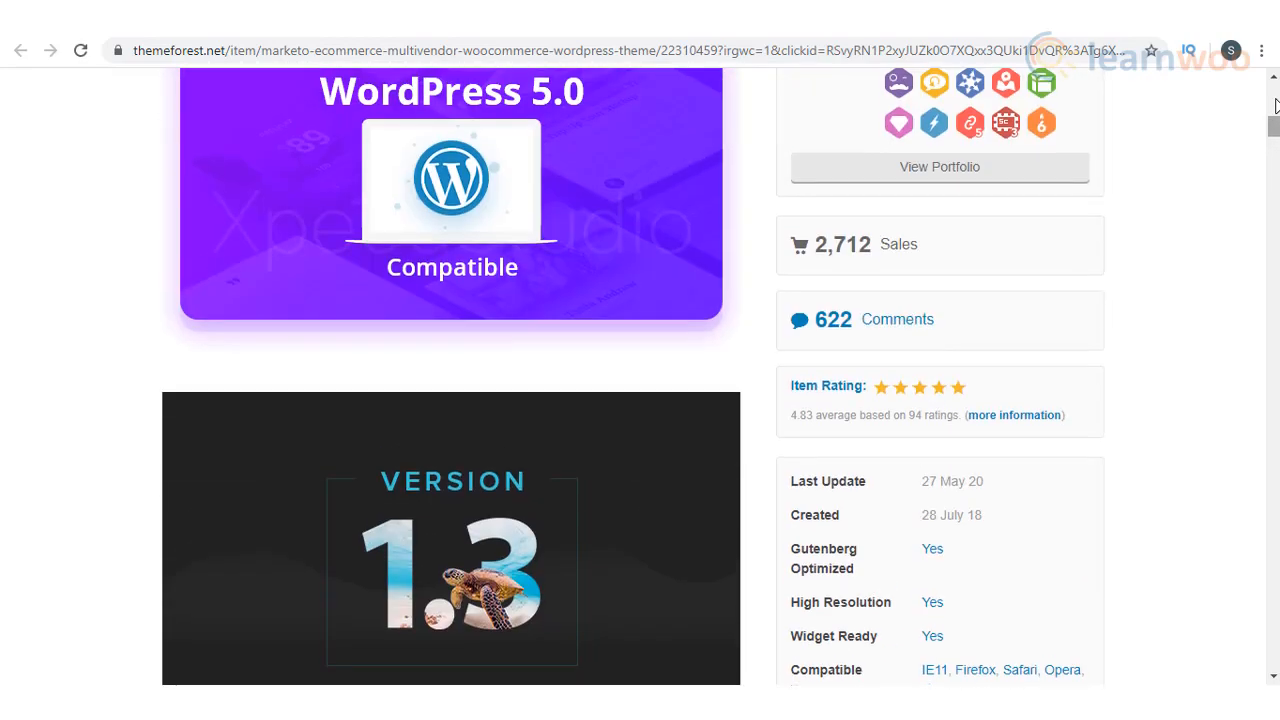
pyautogui.scroll(3)
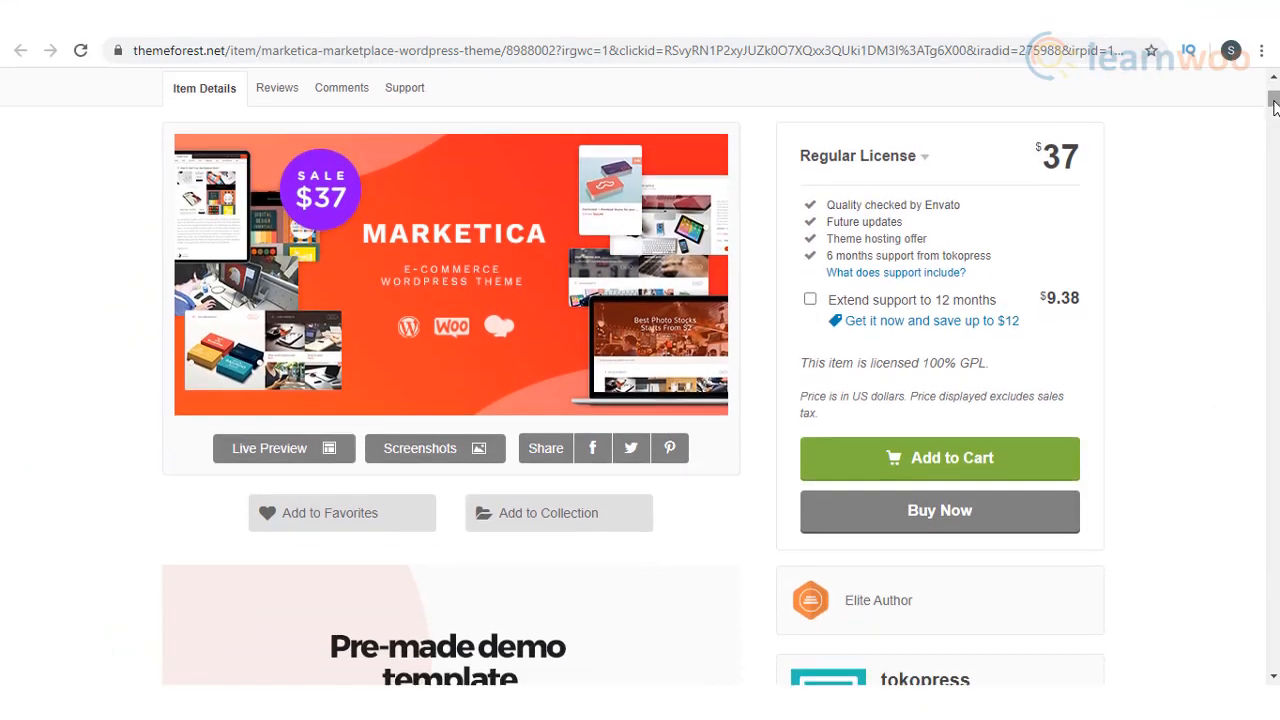
pyautogui.scroll(-3)
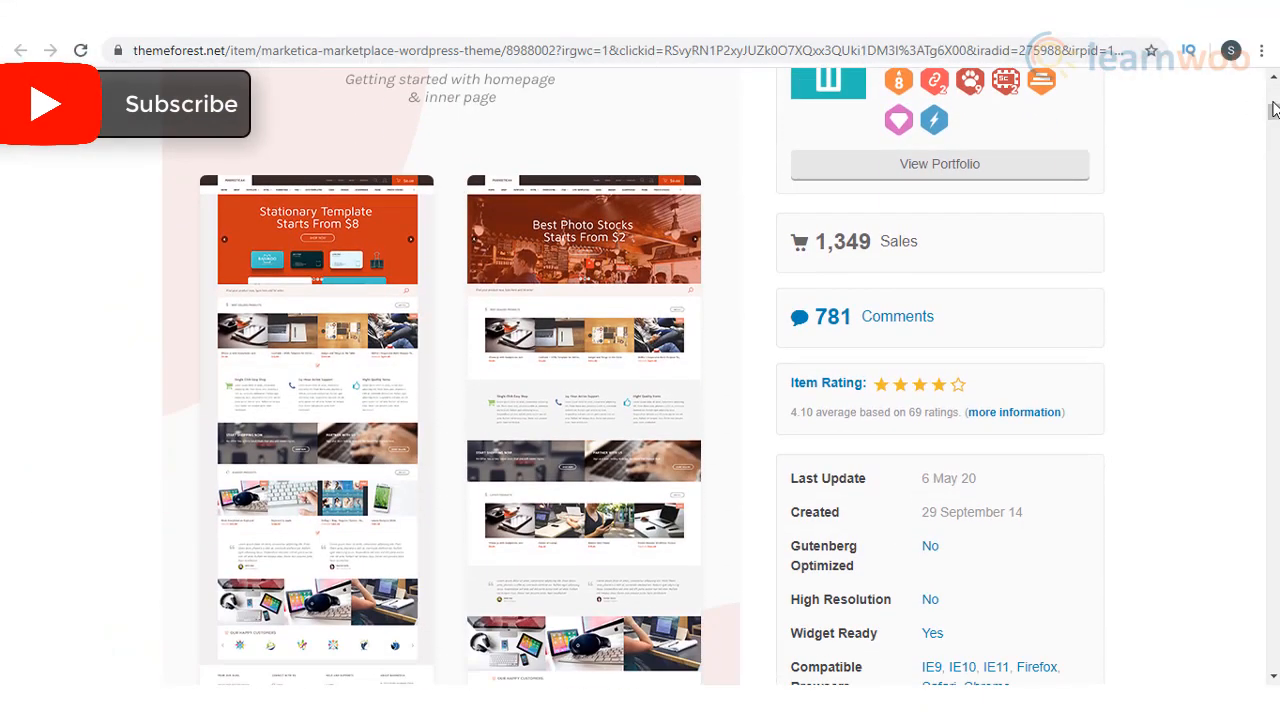
pyautogui.scroll(-3)
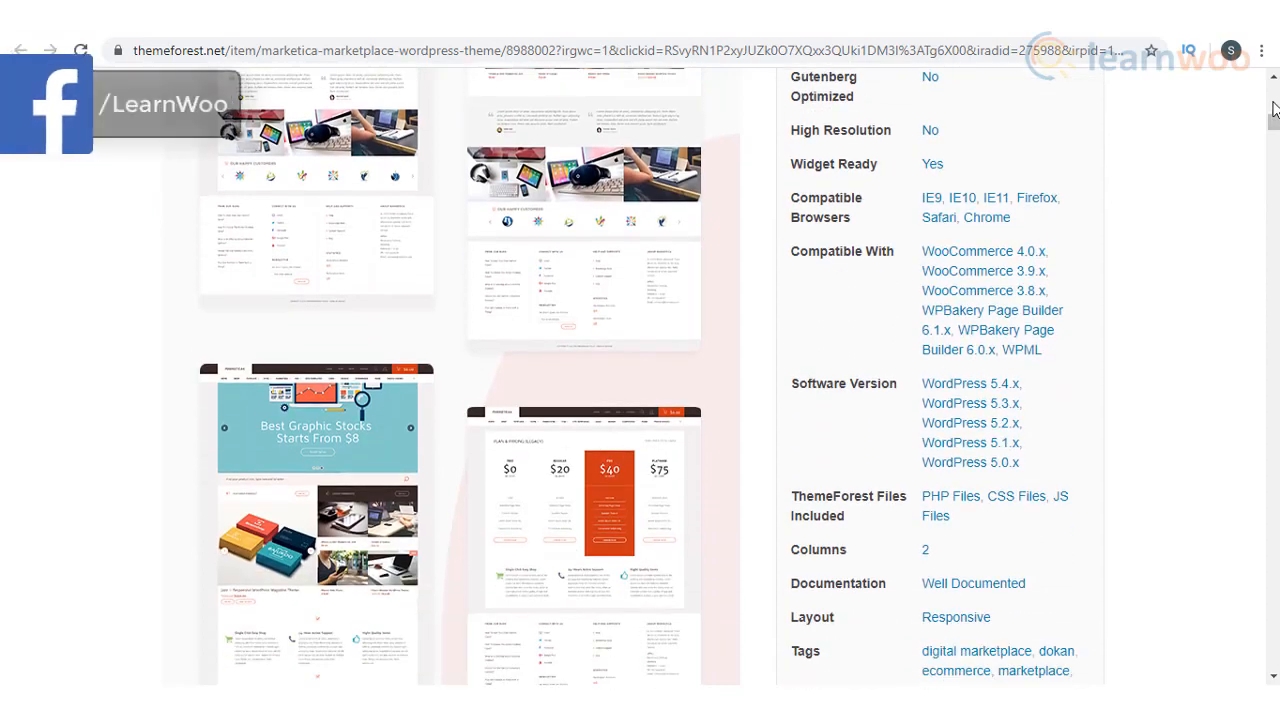
pyautogui.scroll(-3)
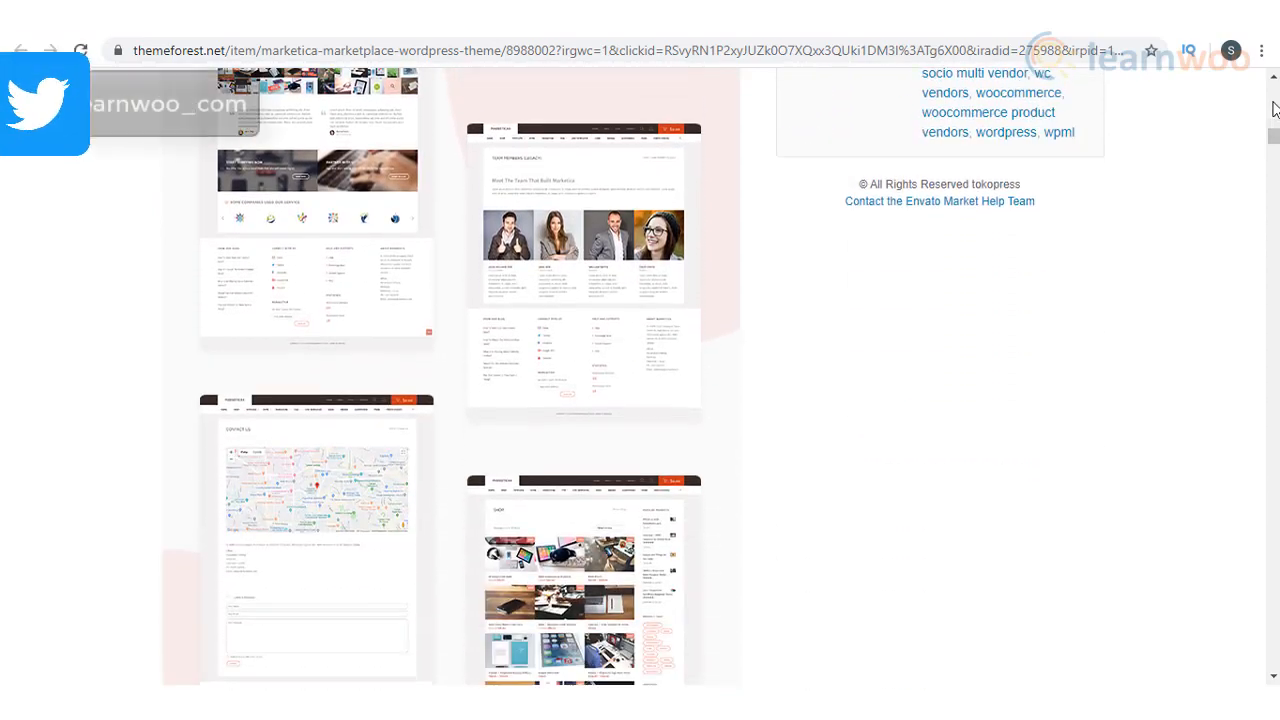
pyautogui.scroll(3)
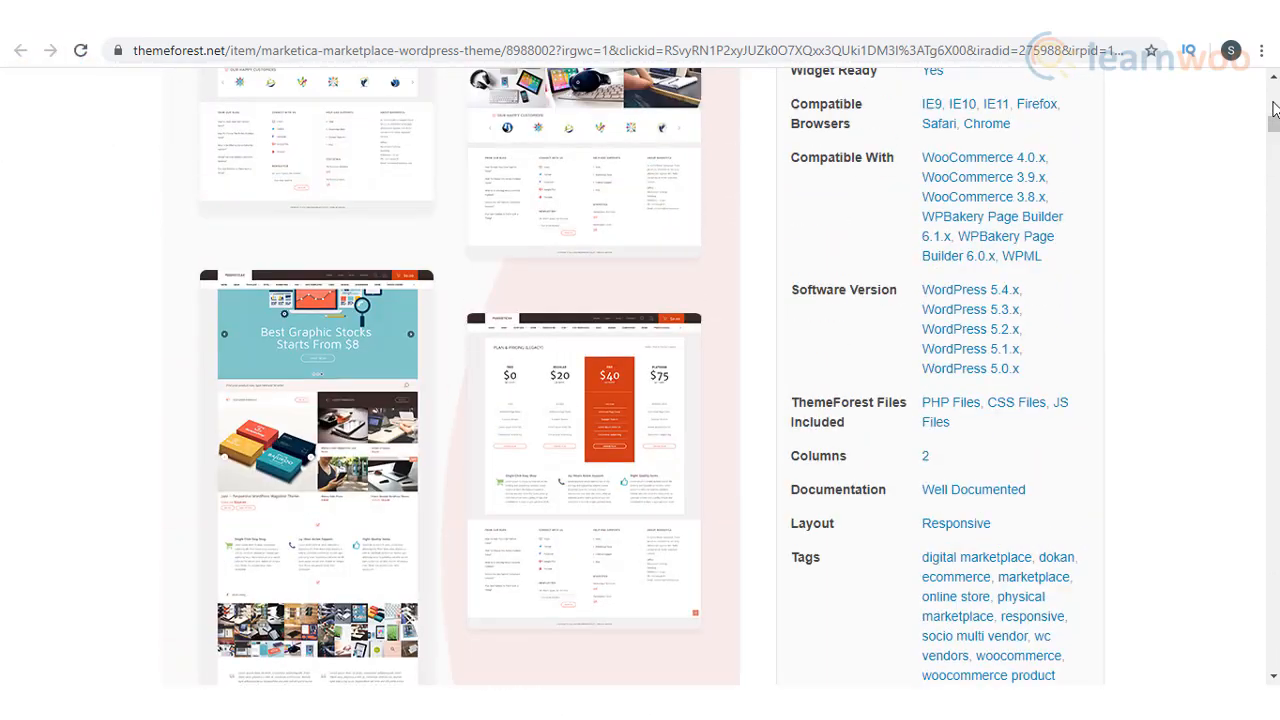
pyautogui.scroll(3)
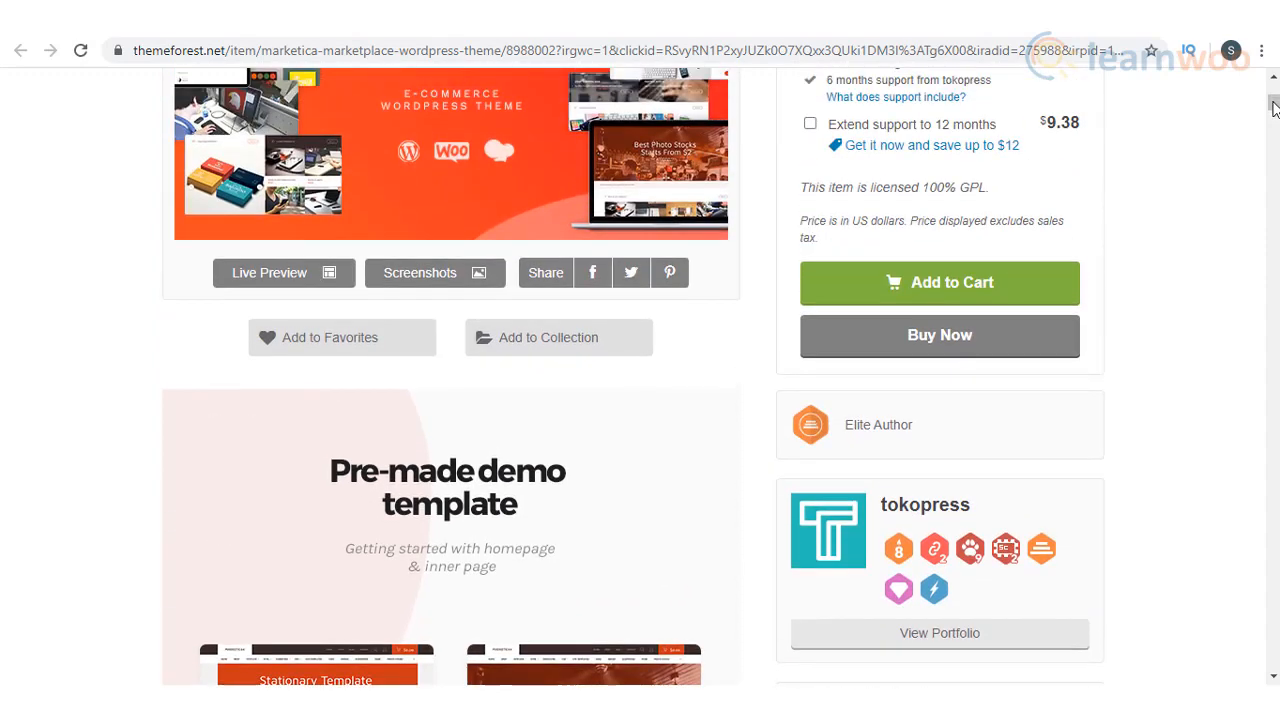
pyautogui.scroll(3)
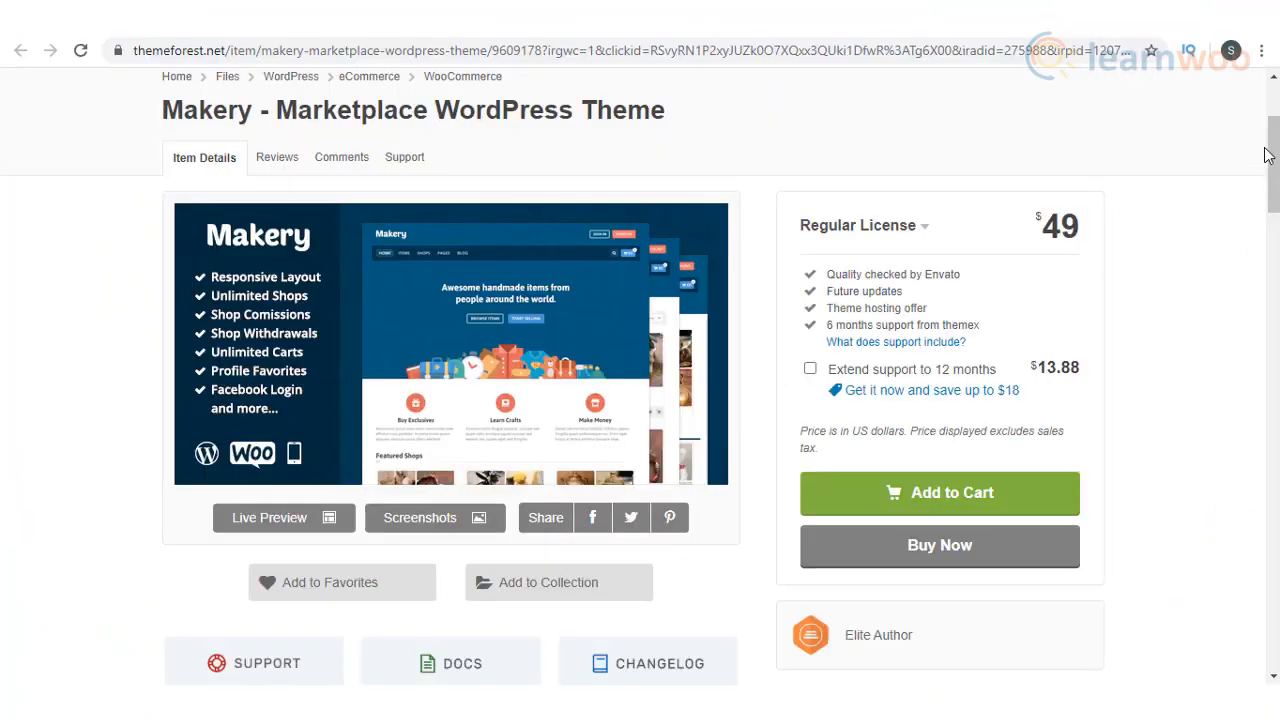
pyautogui.scroll(-3)
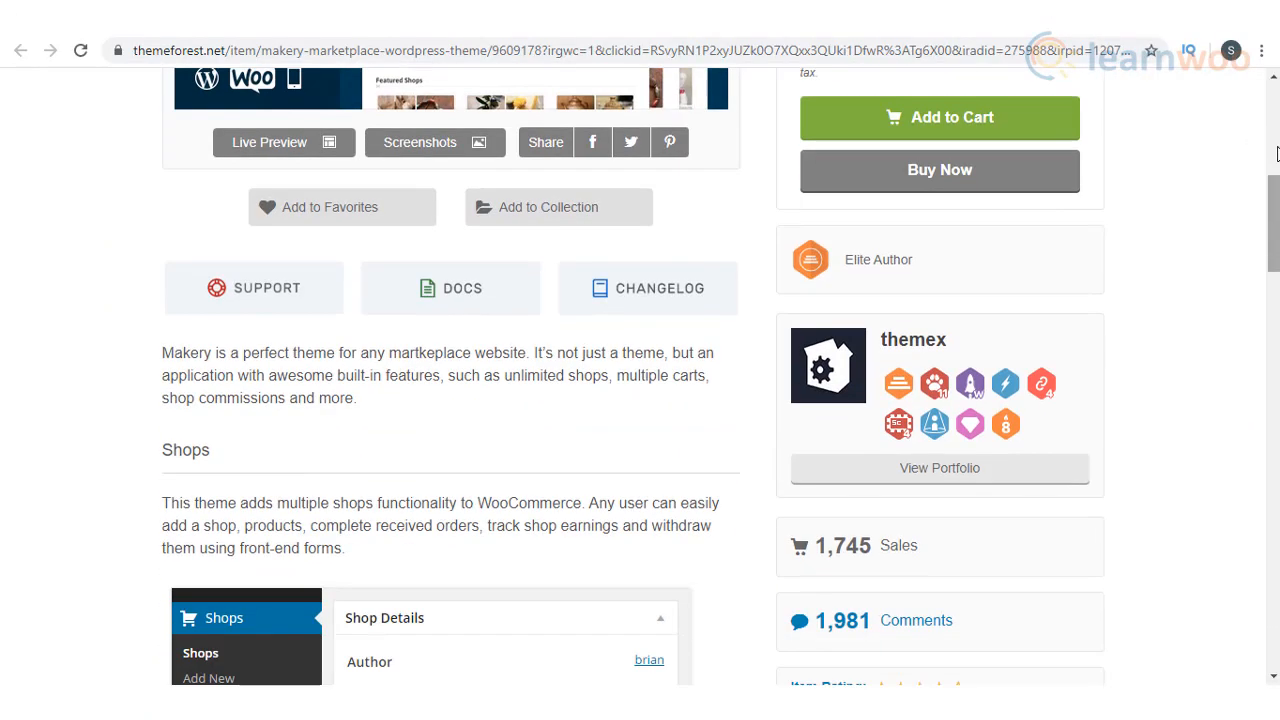
pyautogui.scroll(-3)
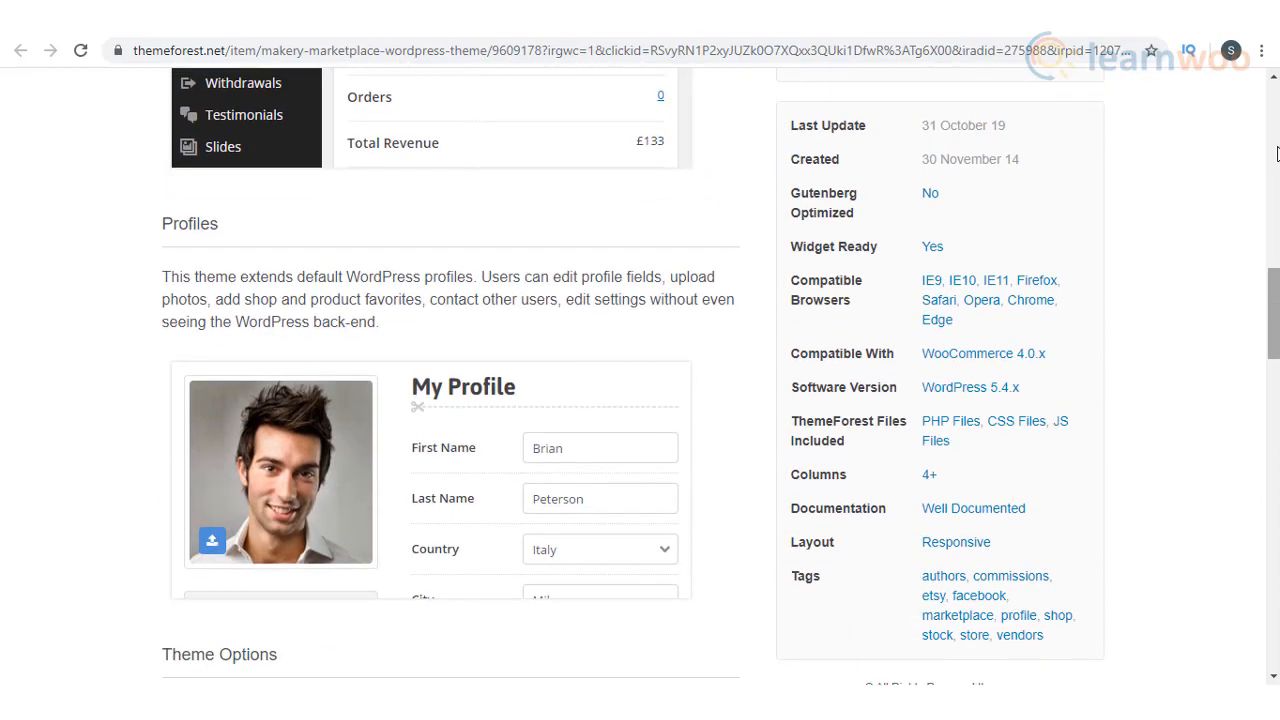
pyautogui.scroll(-3)
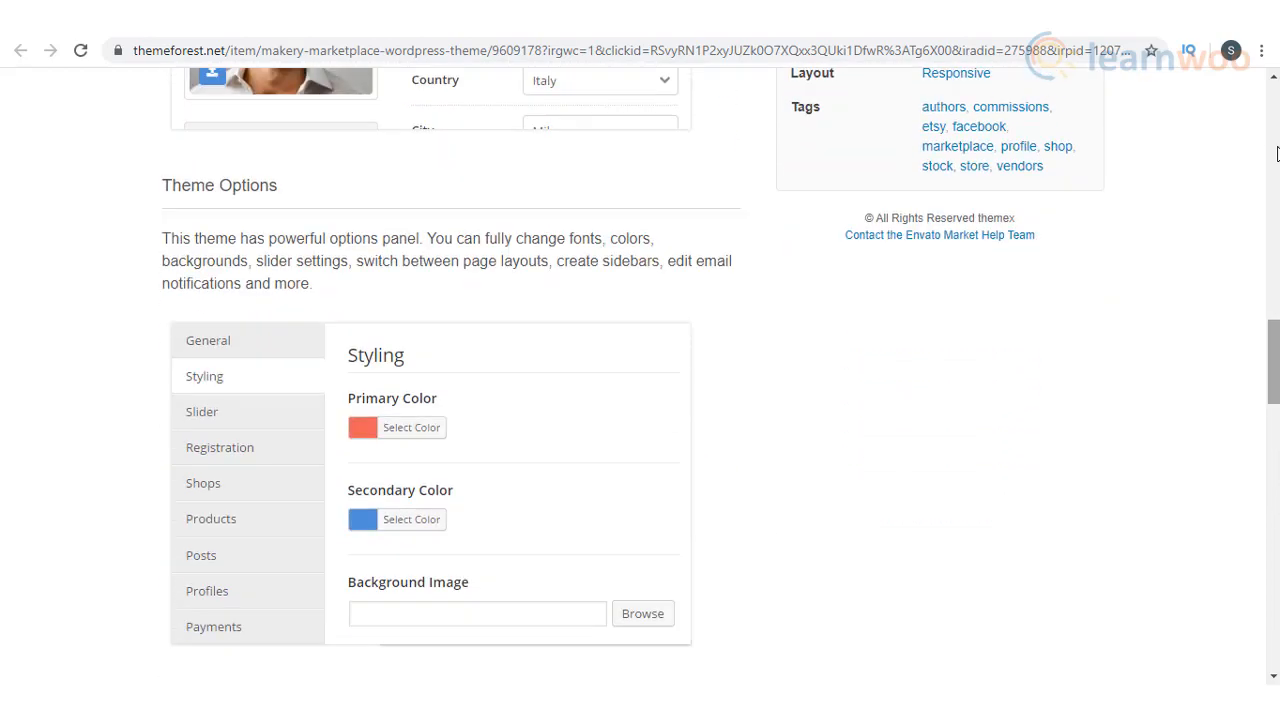
pyautogui.scroll(-3)
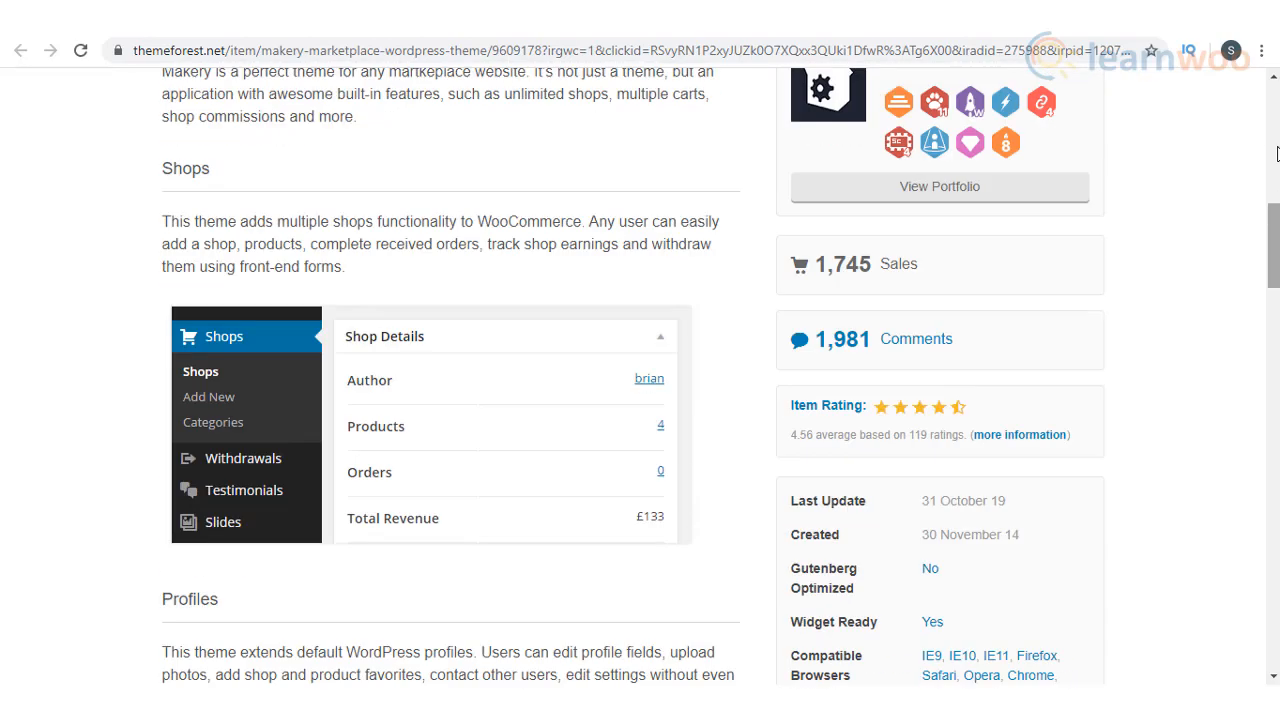
pyautogui.scroll(3)
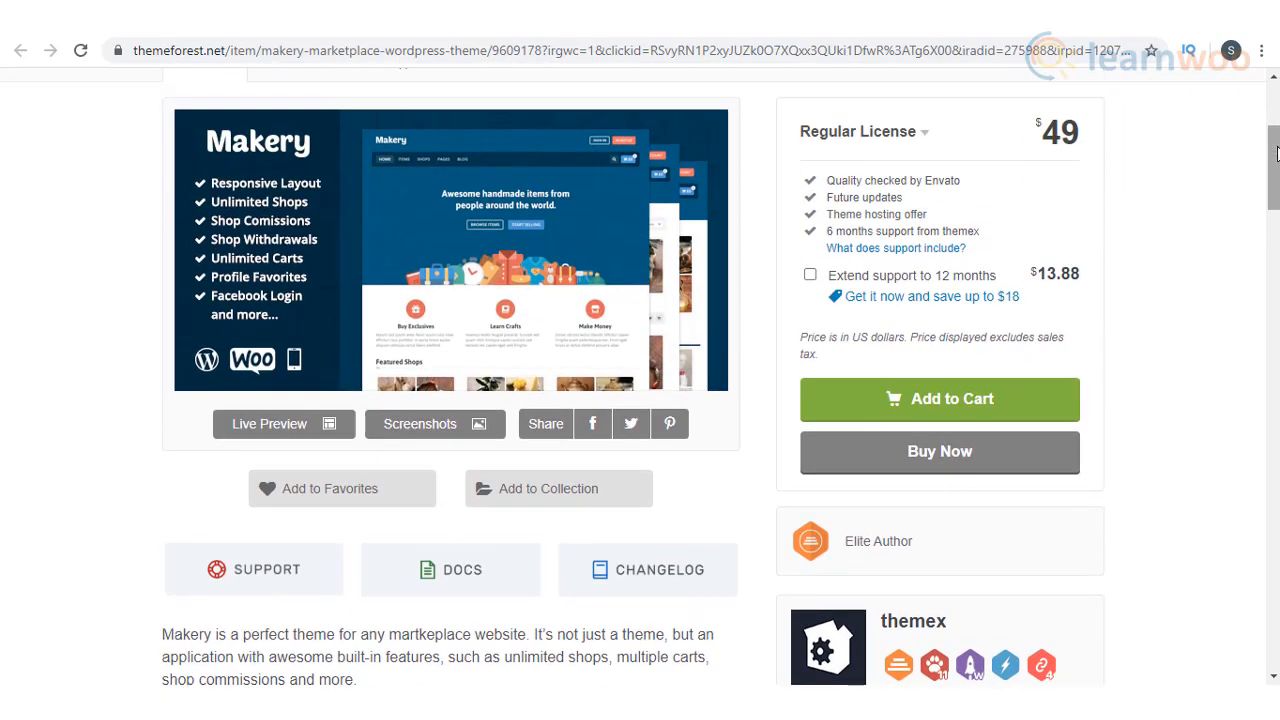
pyautogui.scroll(3)
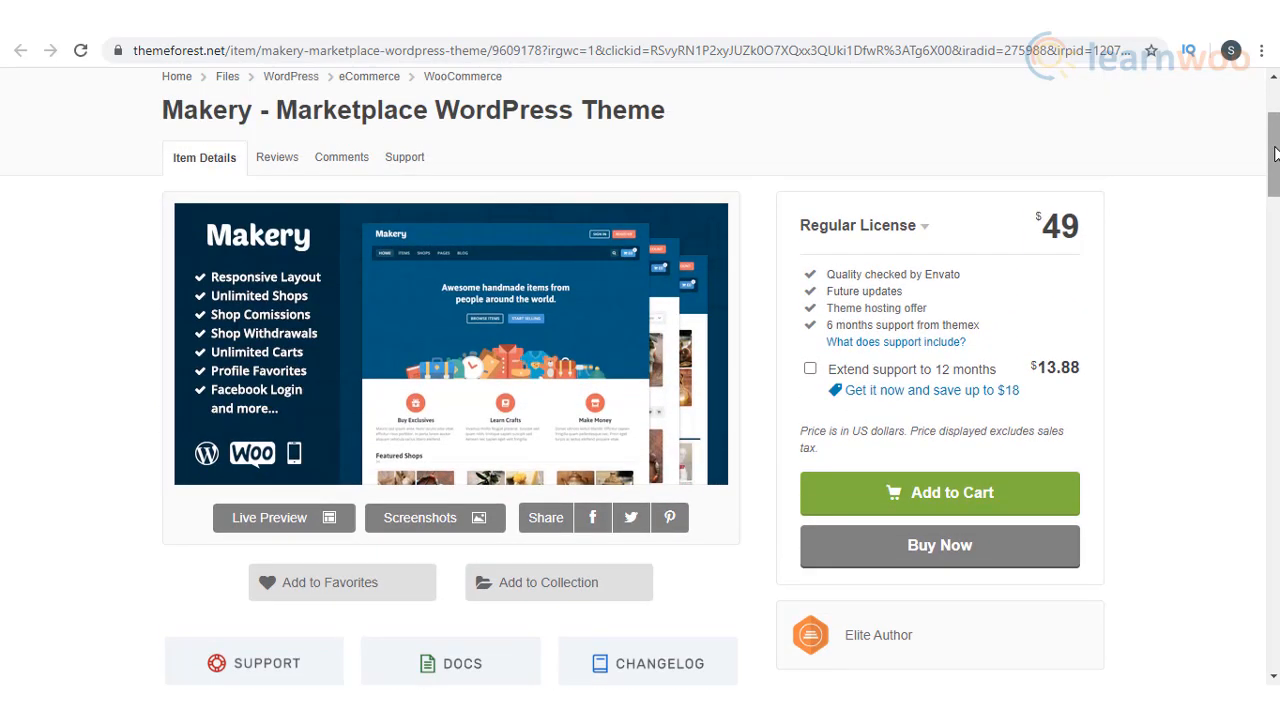
pyautogui.click(284, 516)
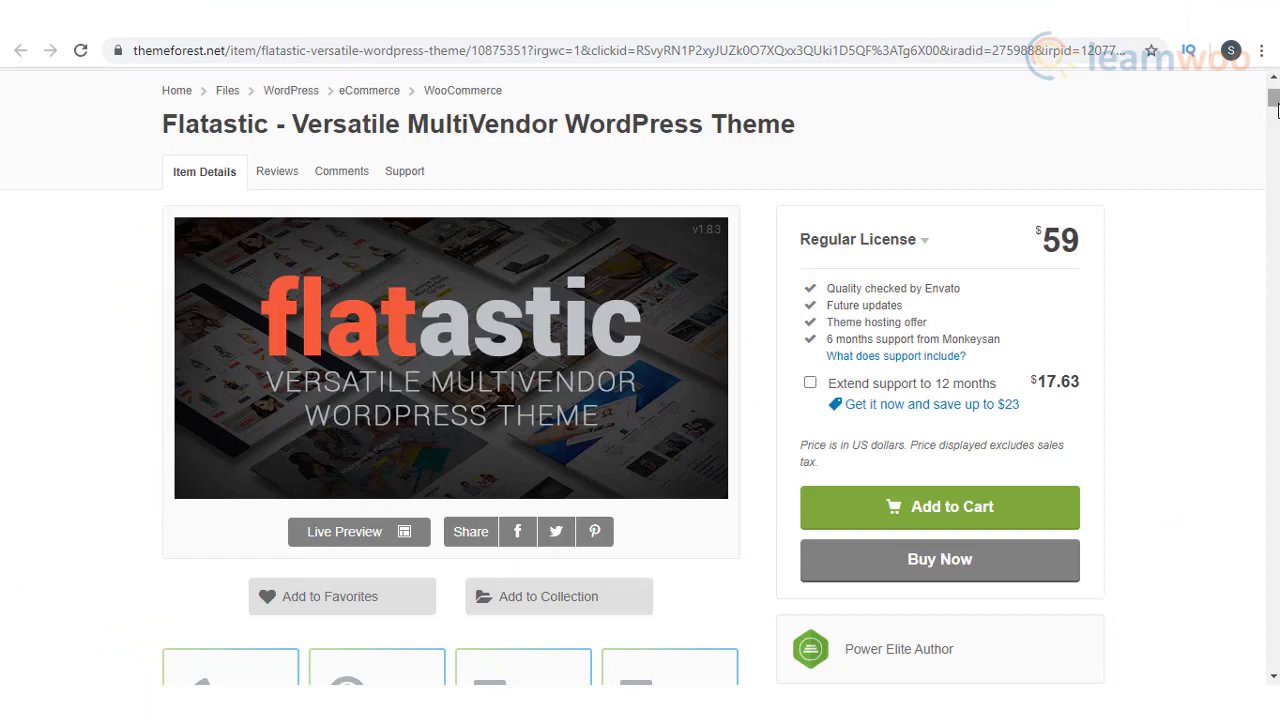
pyautogui.scroll(-3)
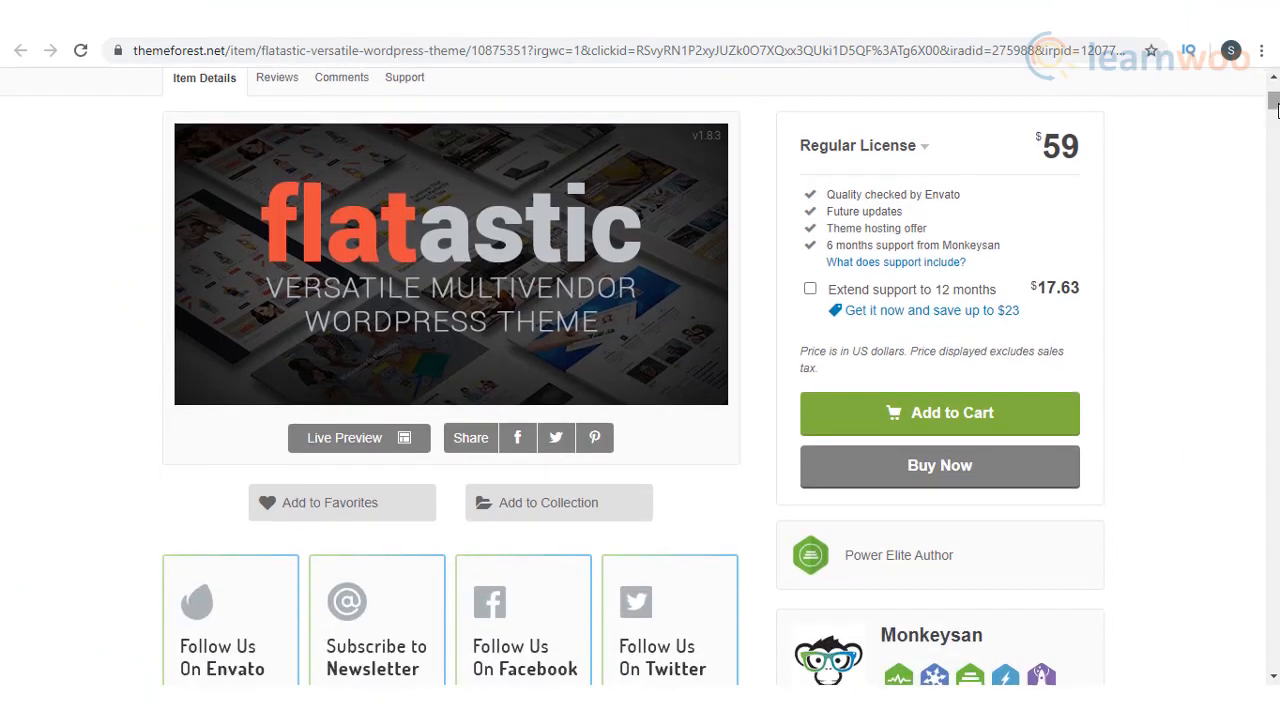
pyautogui.scroll(-3)
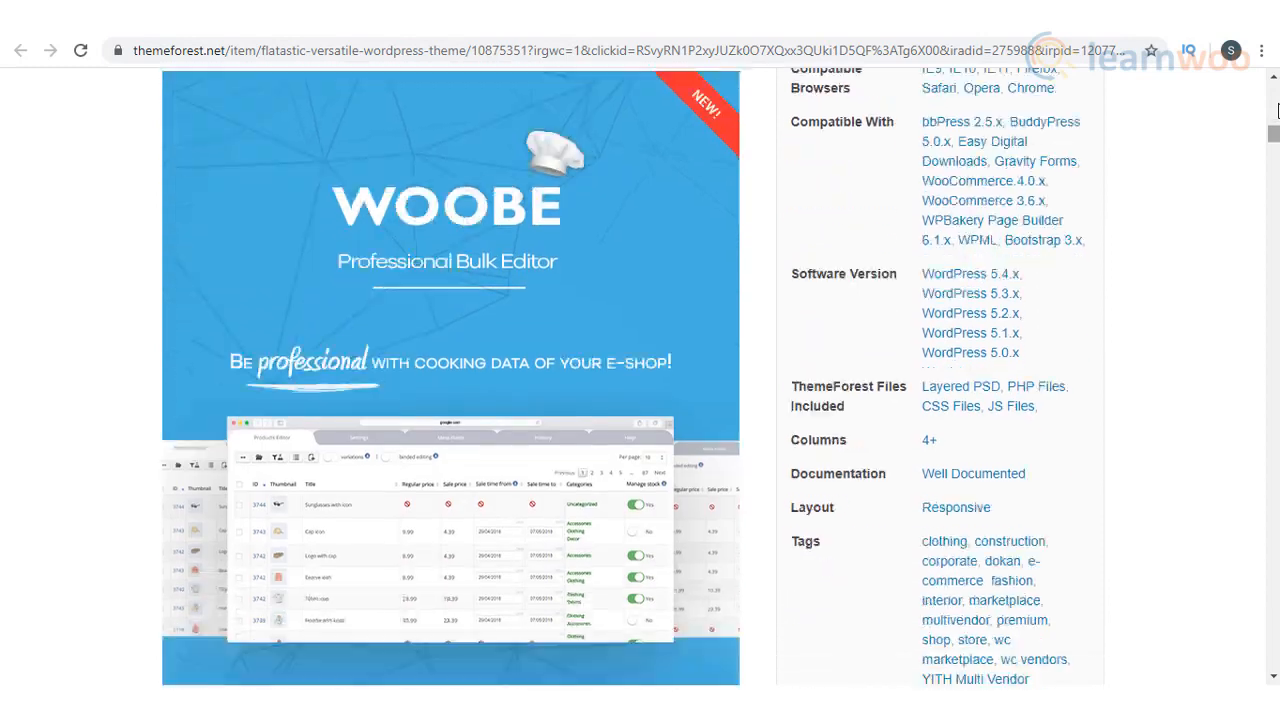
pyautogui.scroll(-3)
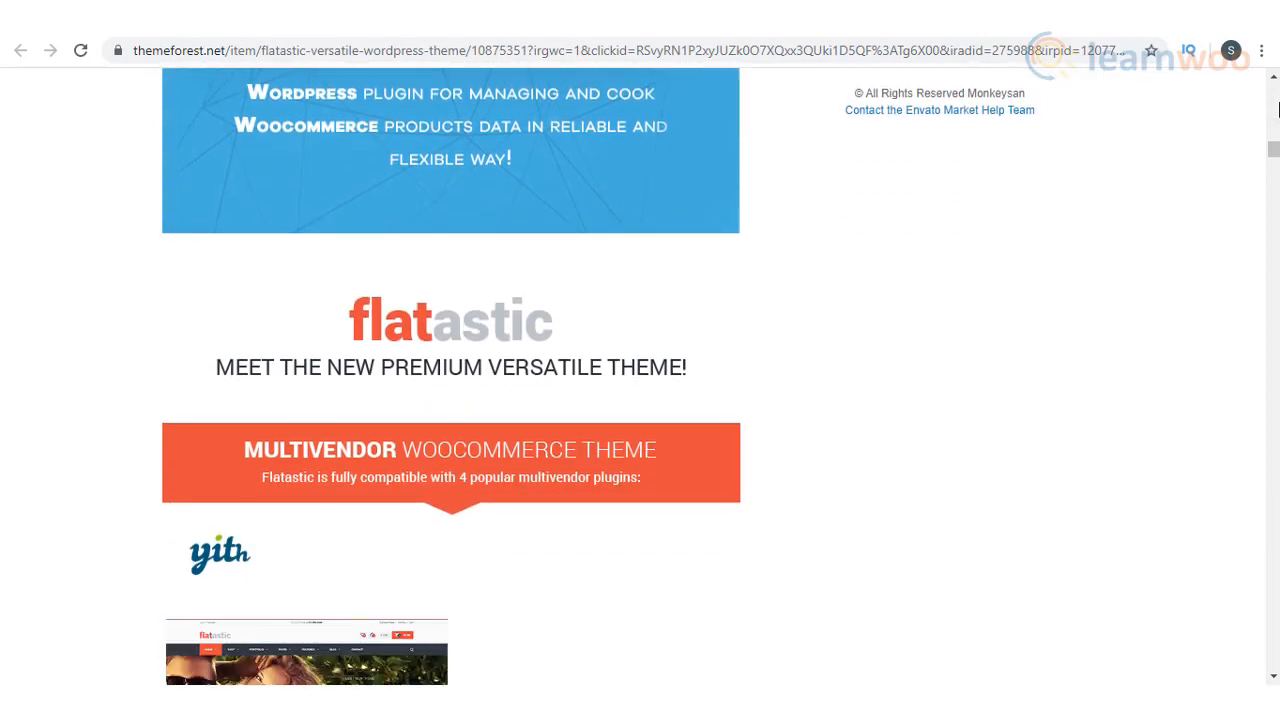
pyautogui.scroll(-3)
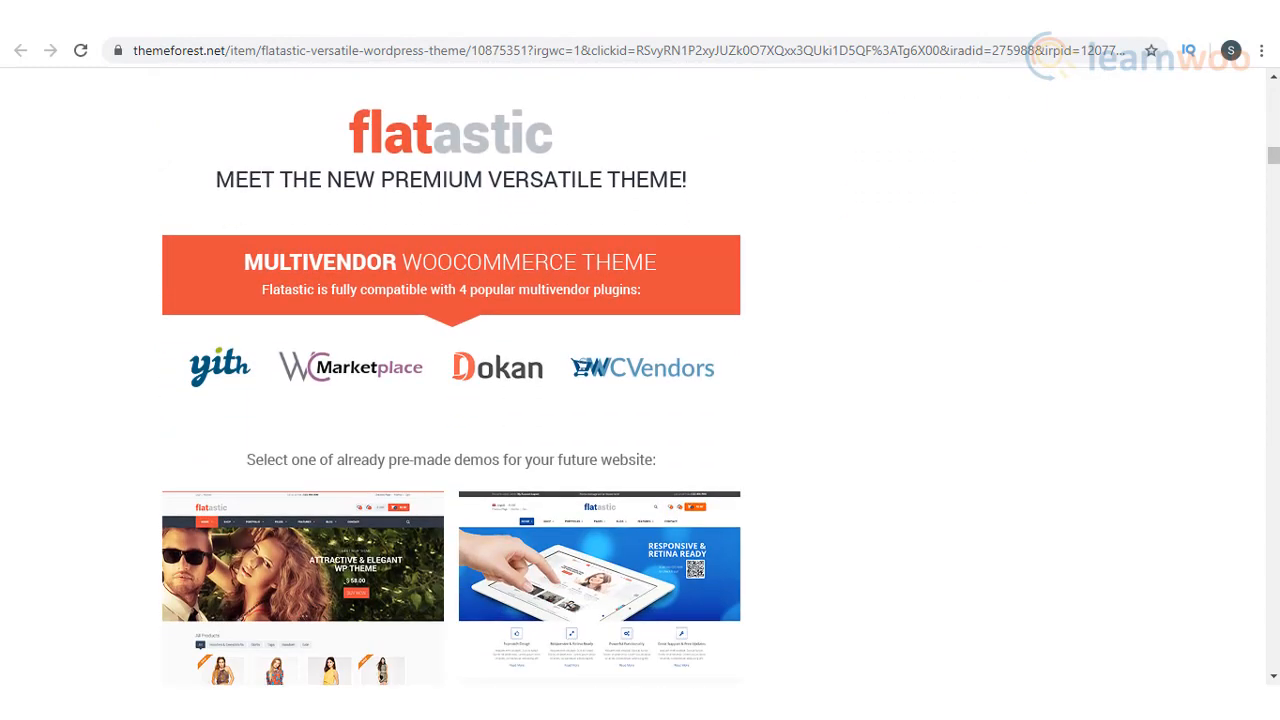
pyautogui.scroll(-3)
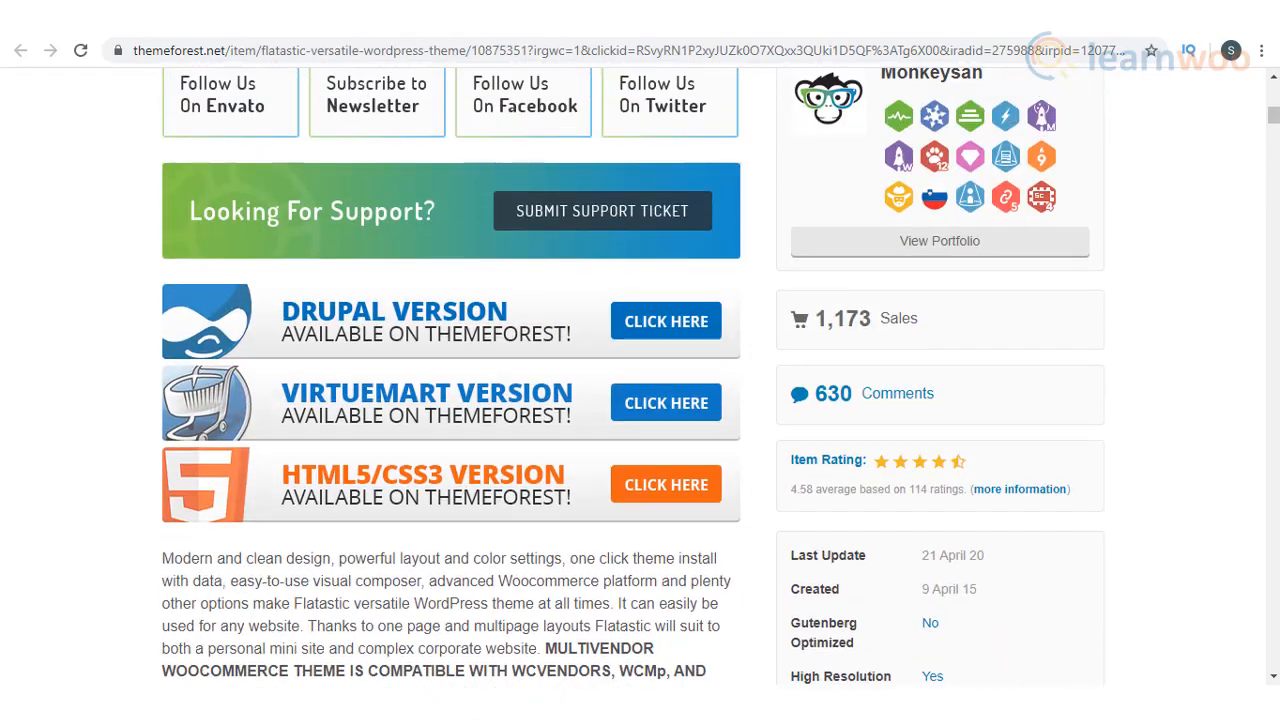
pyautogui.scroll(3)
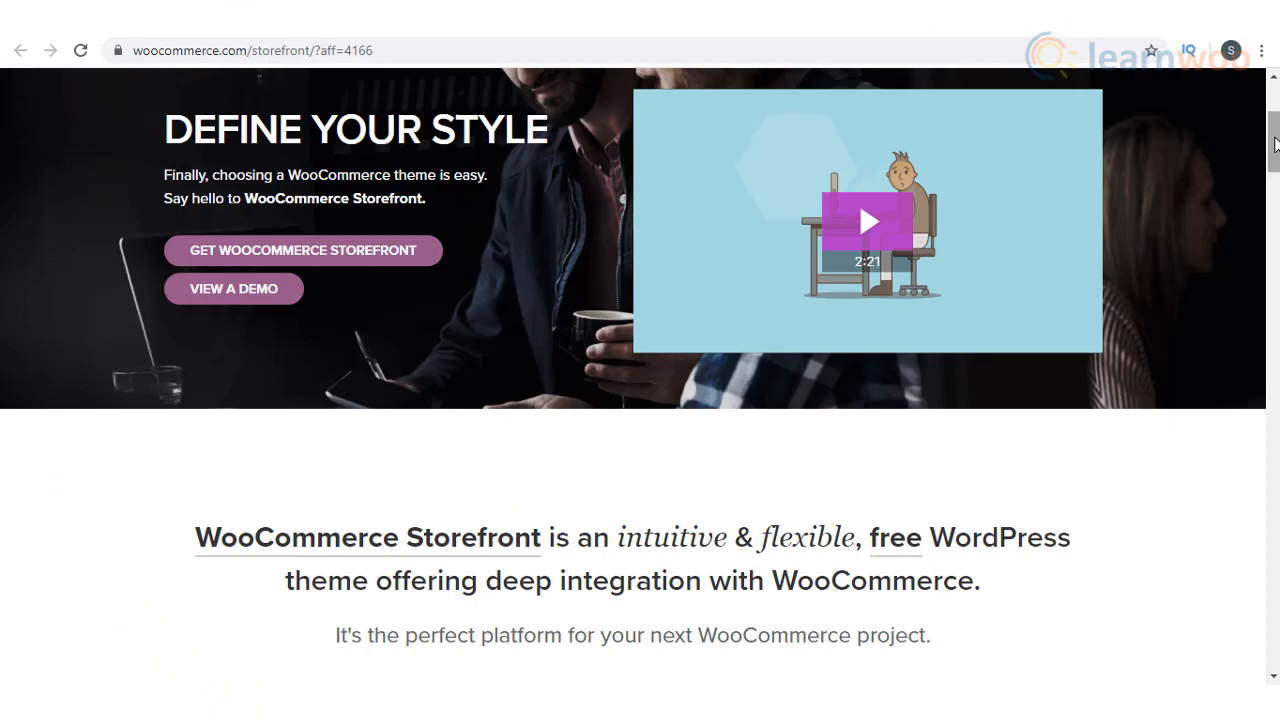
pyautogui.scroll(-3)
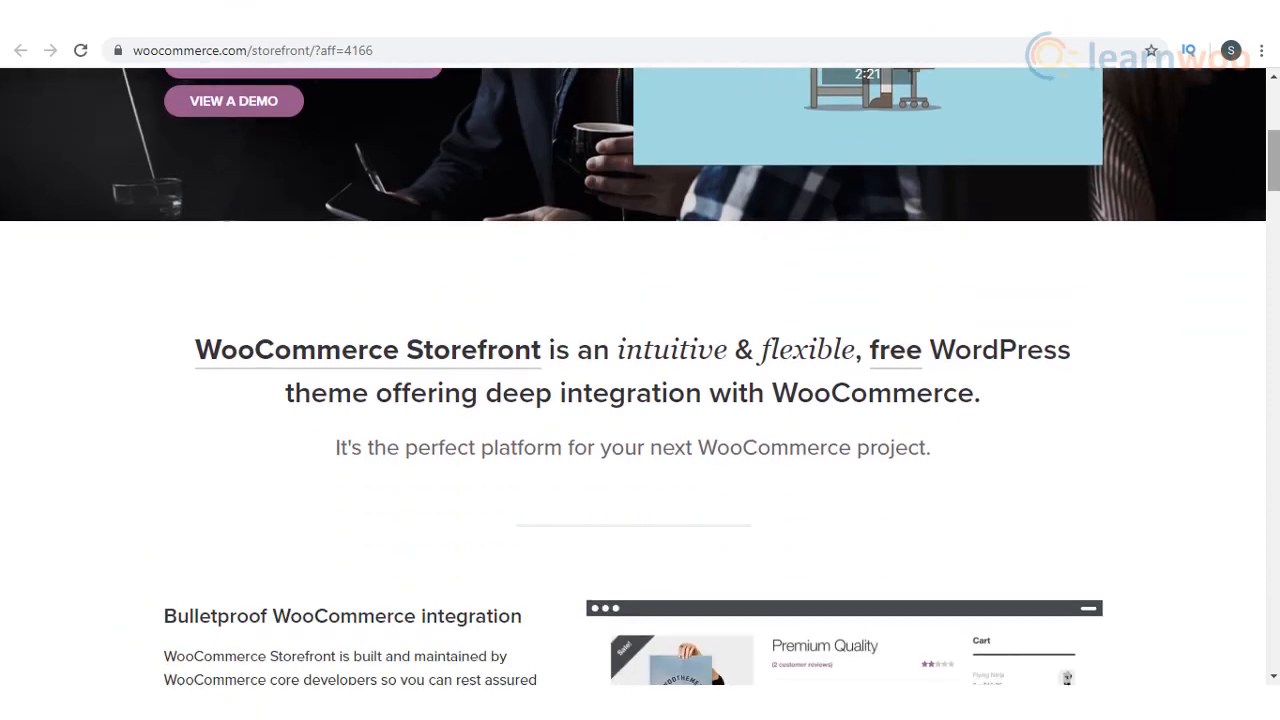
pyautogui.scroll(-3)
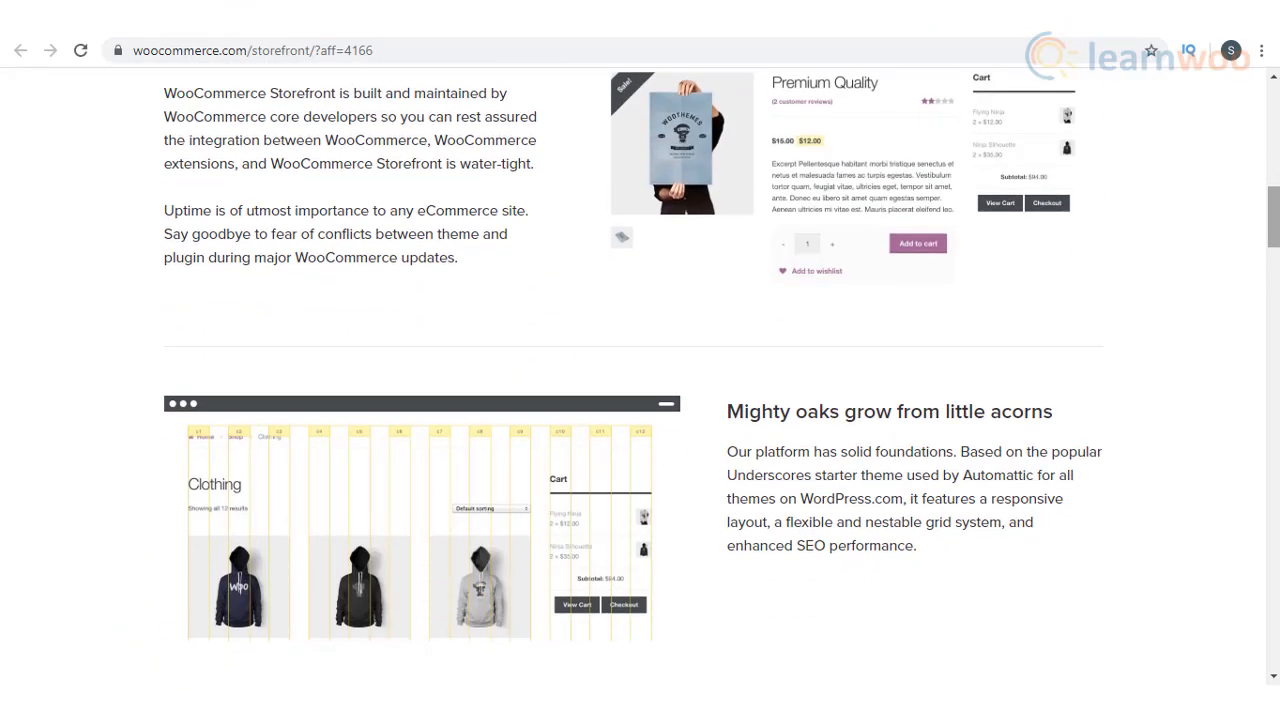
pyautogui.scroll(-3)
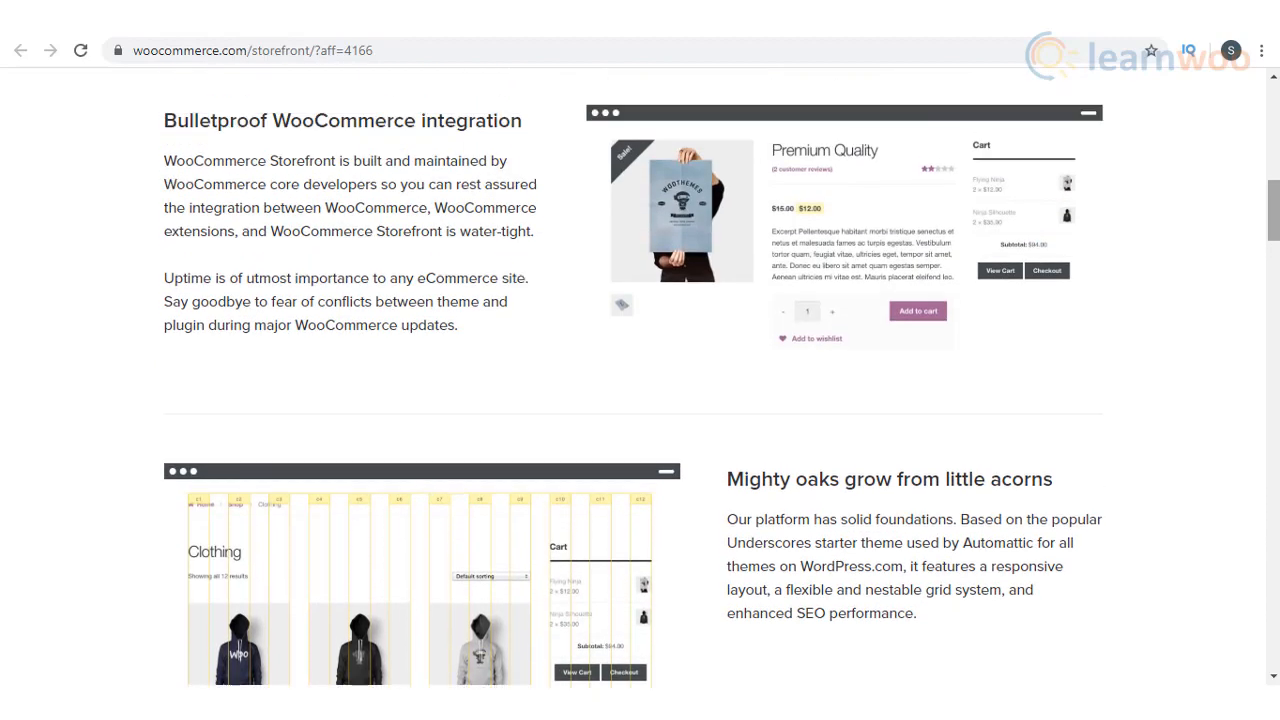
pyautogui.scroll(3)
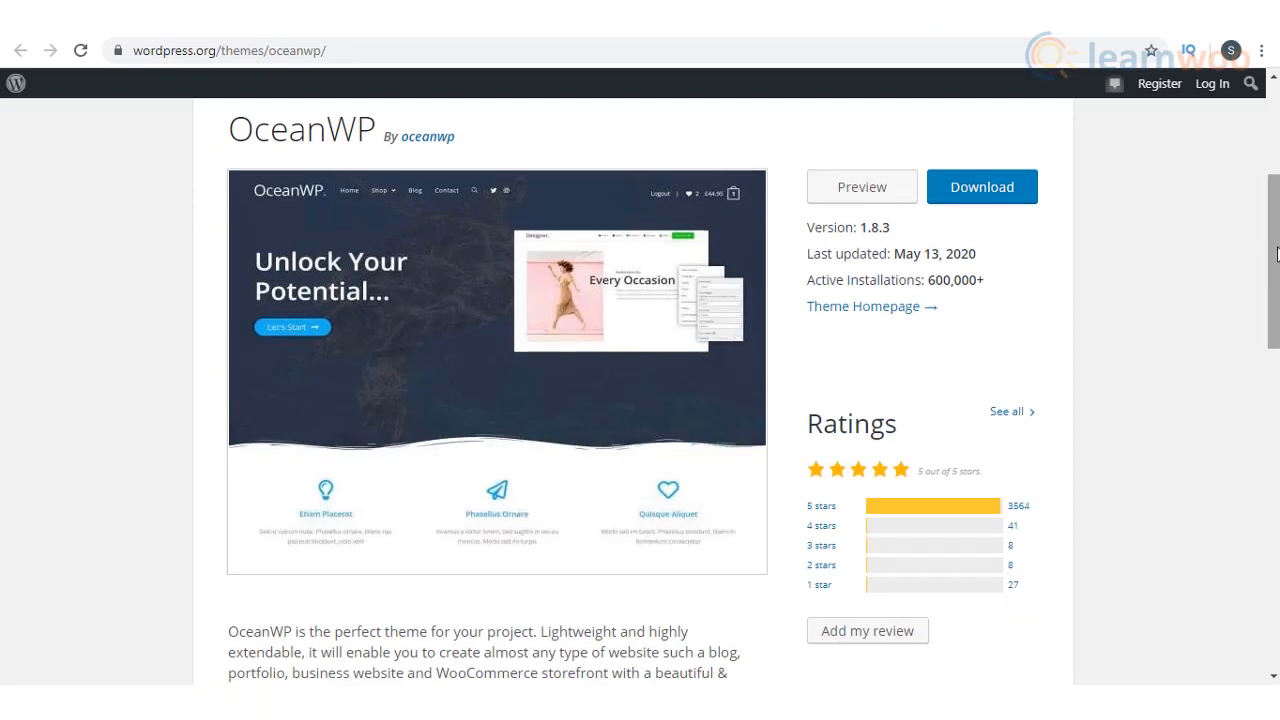
pyautogui.scroll(-3)
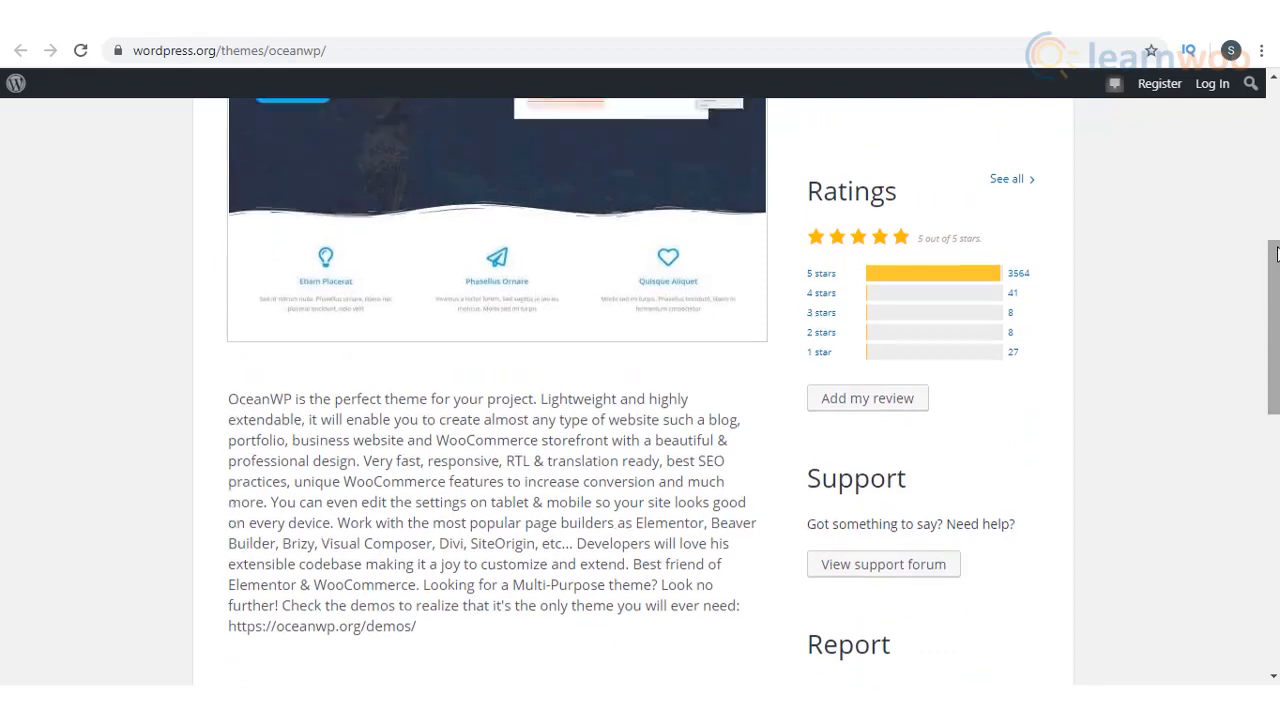
pyautogui.scroll(3)
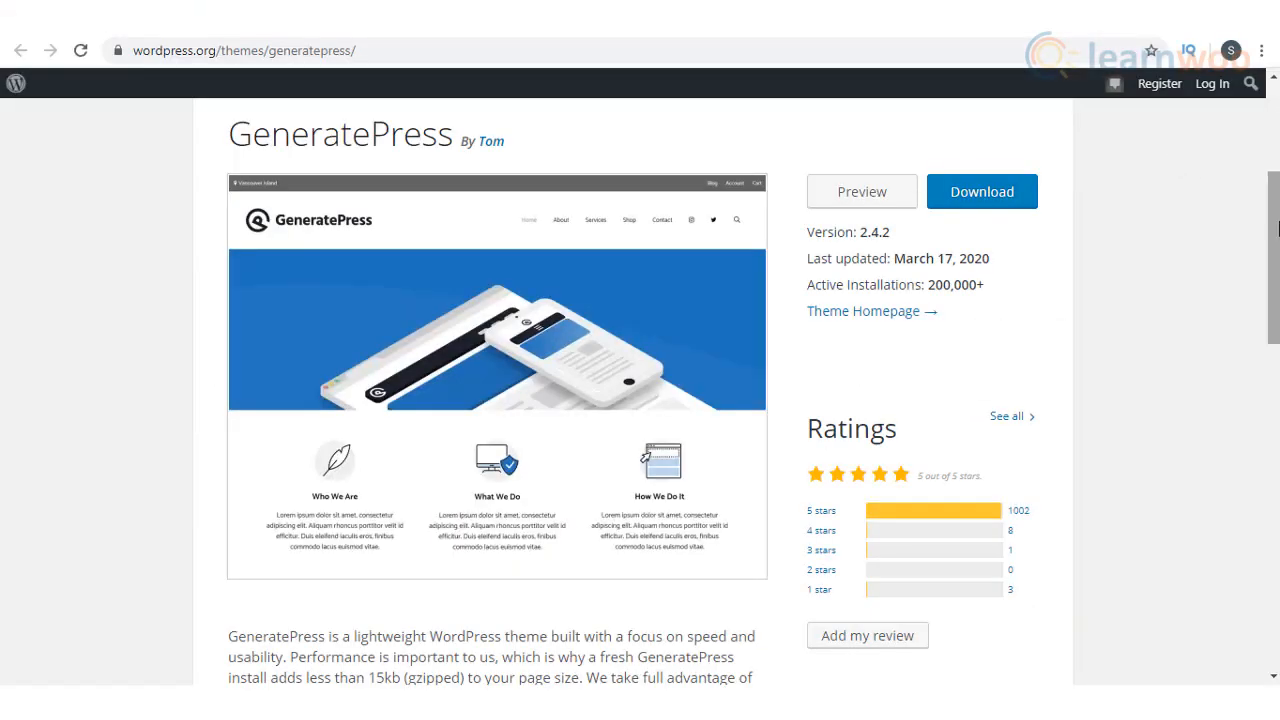
pyautogui.scroll(-3)
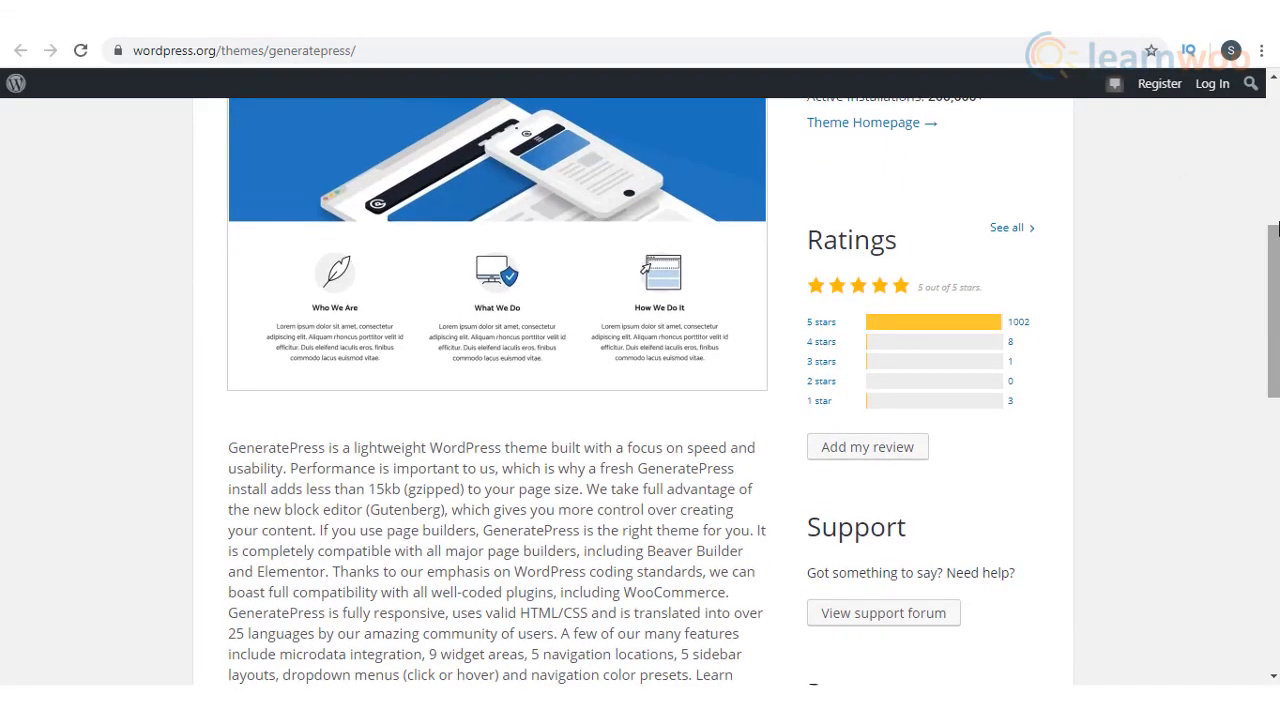
pyautogui.scroll(-3)
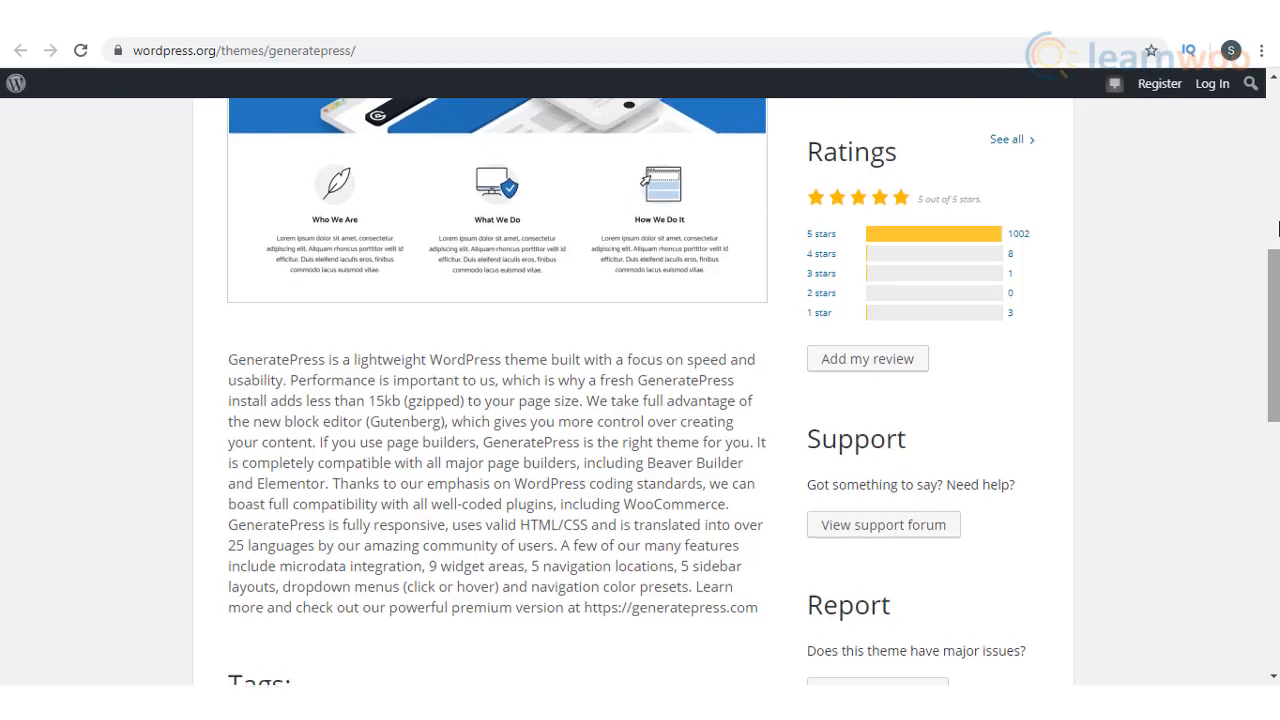
pyautogui.scroll(3)
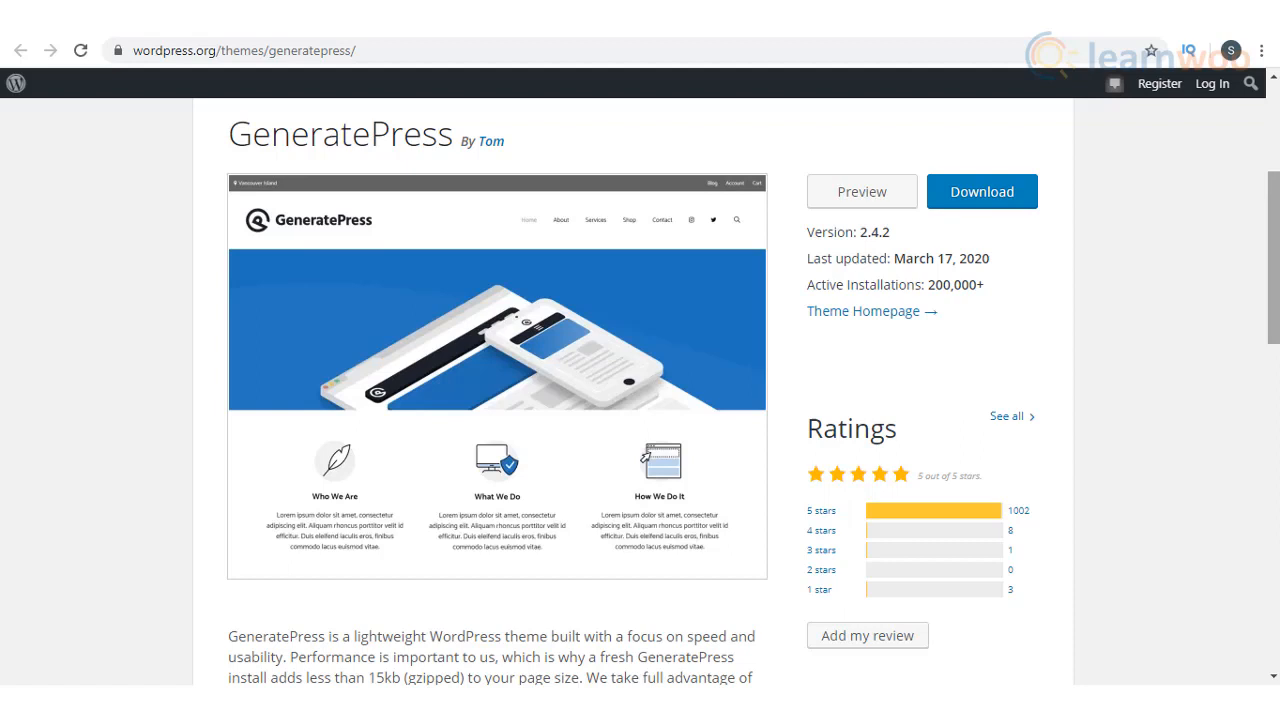
pyautogui.scroll(-3)
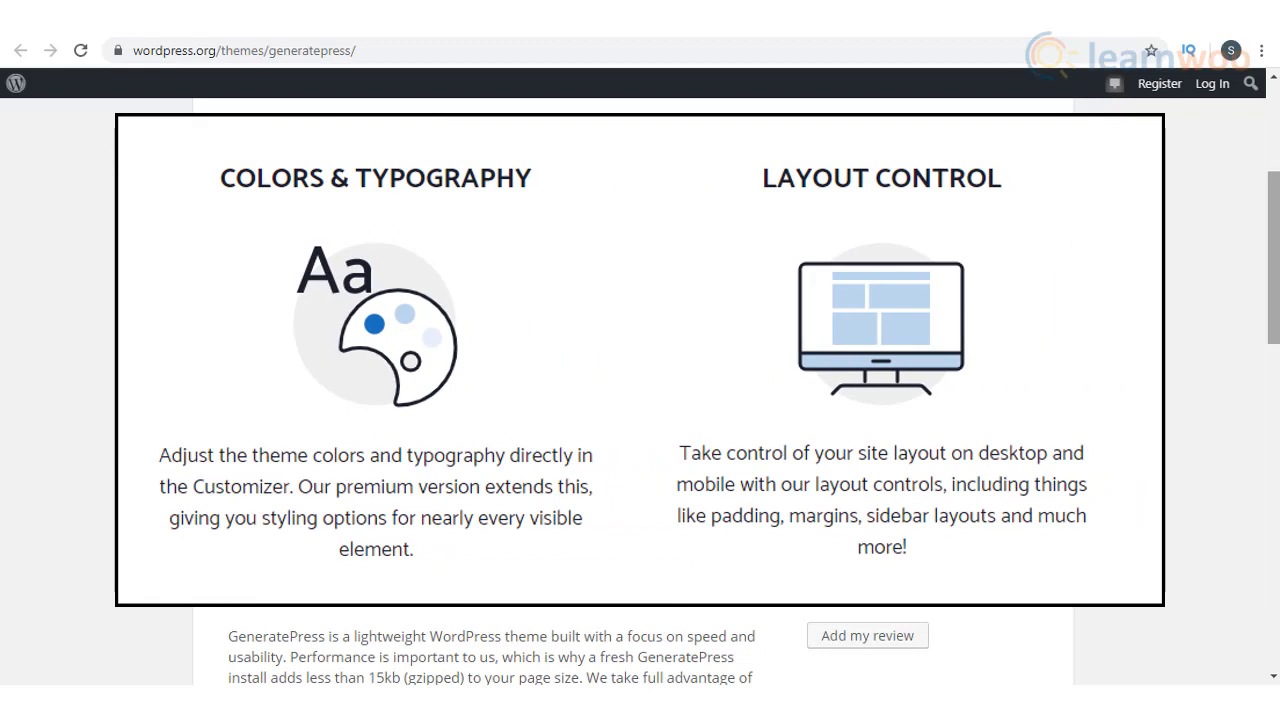
pyautogui.scroll(3)
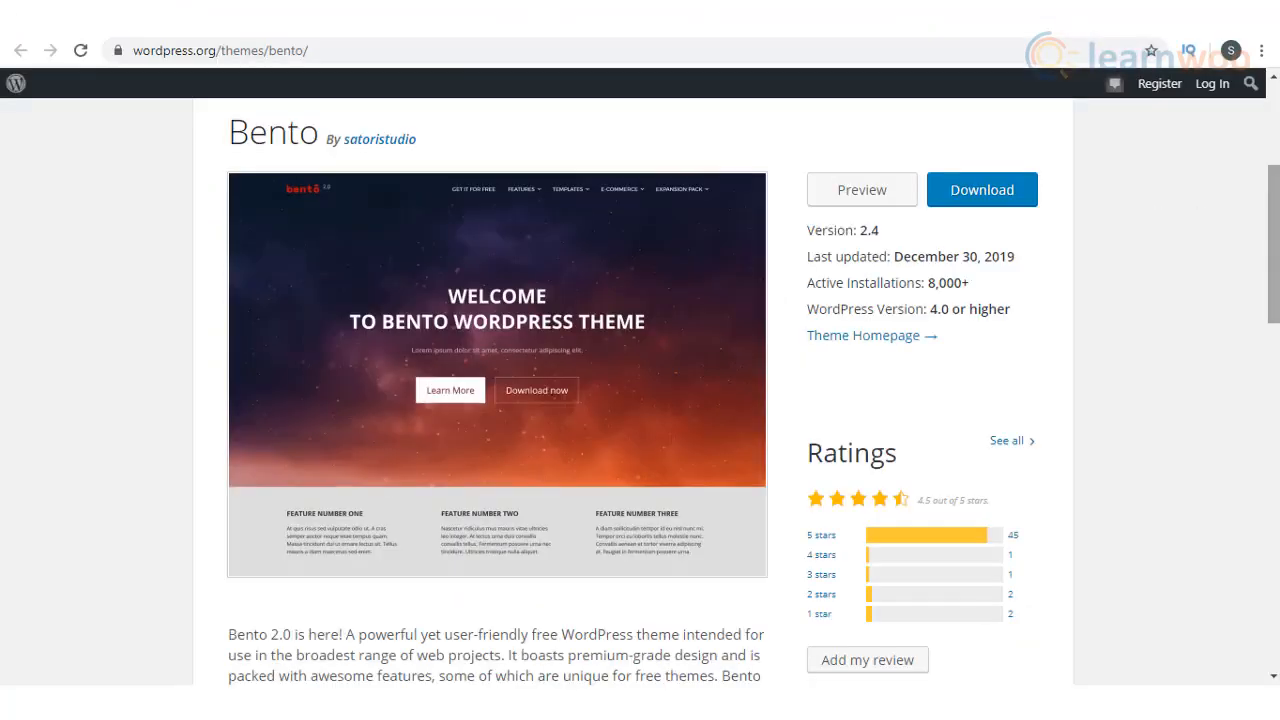
pyautogui.scroll(-3)
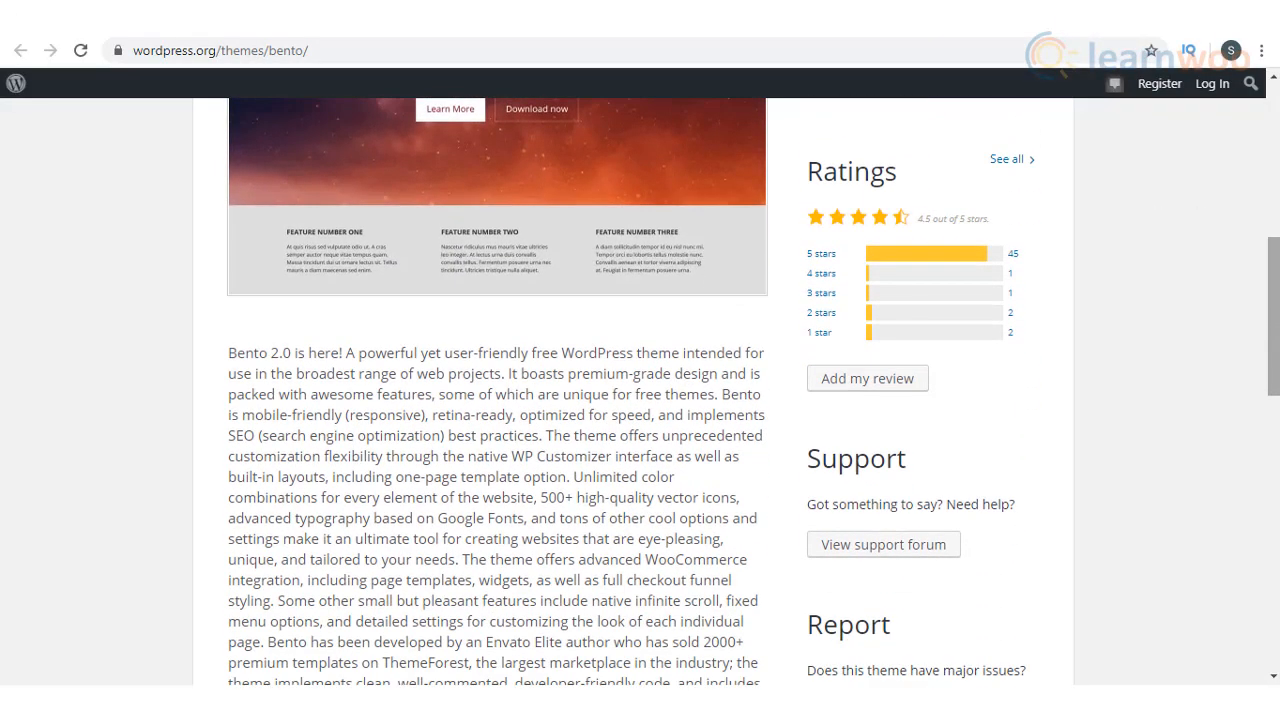
pyautogui.scroll(-3)
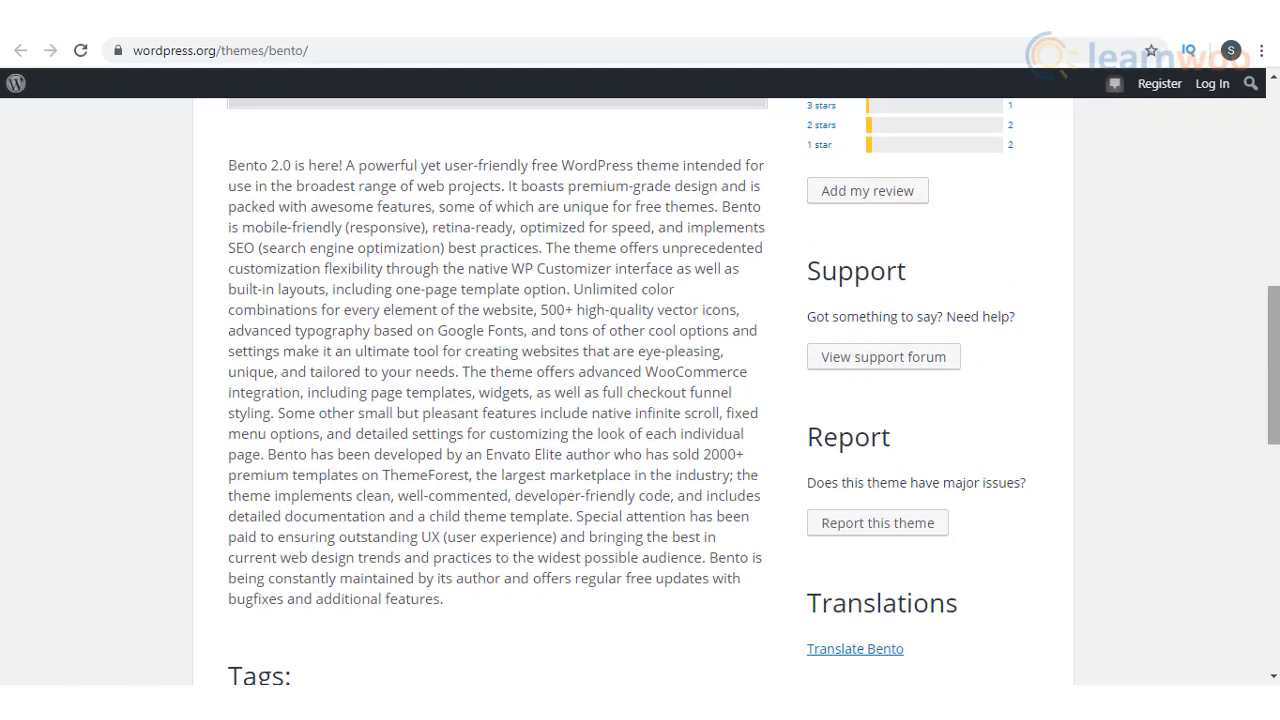
pyautogui.scroll(3)
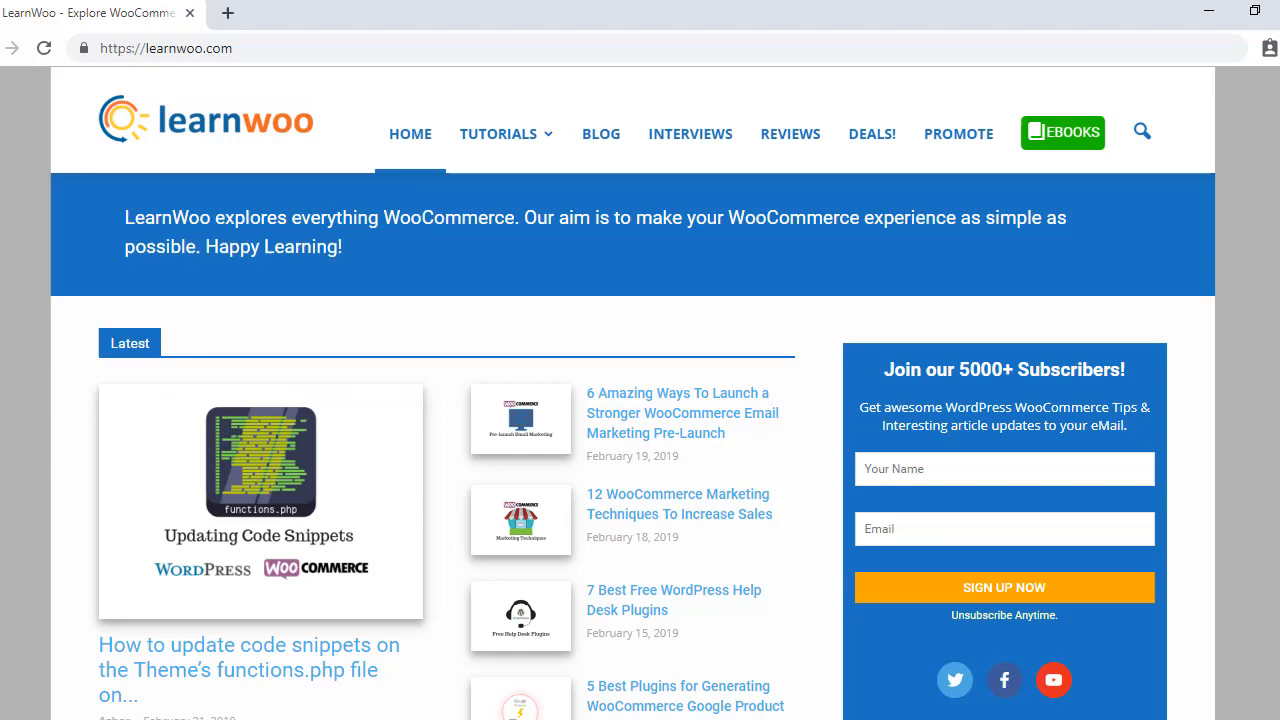
pyautogui.moveTo(254, 160)
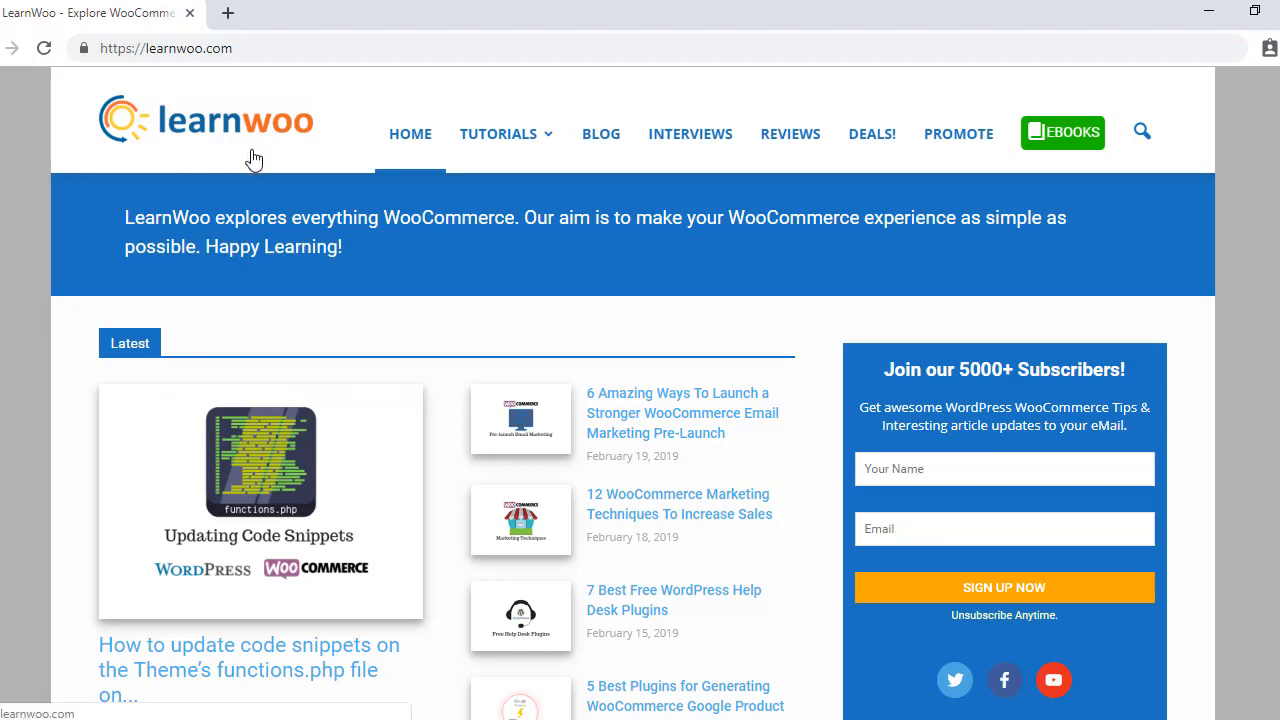
pyautogui.scroll(-3)
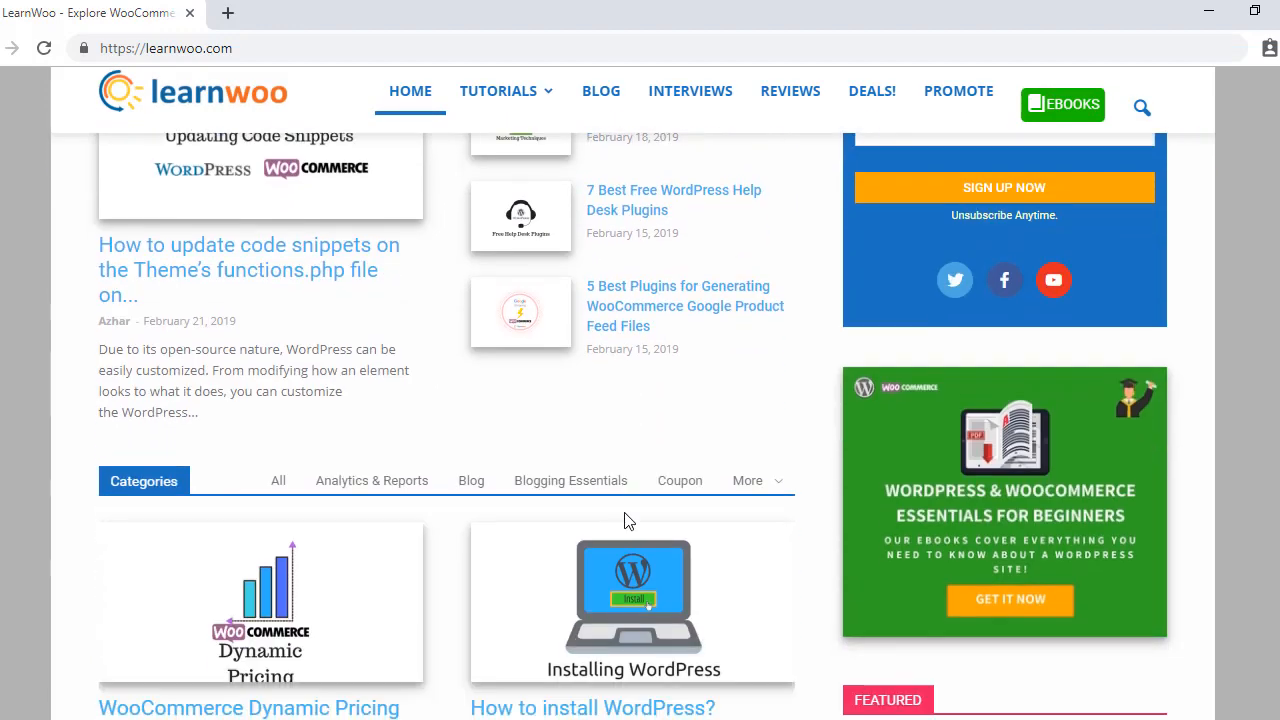
pyautogui.scroll(-3)
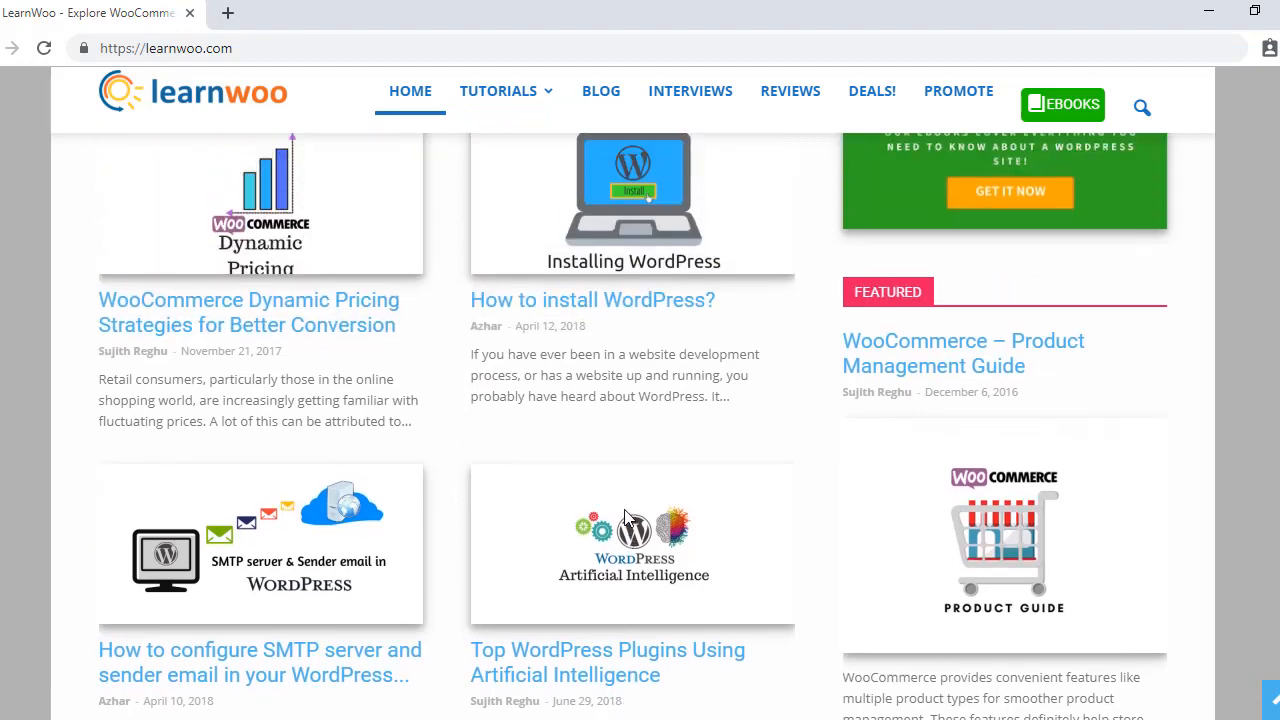